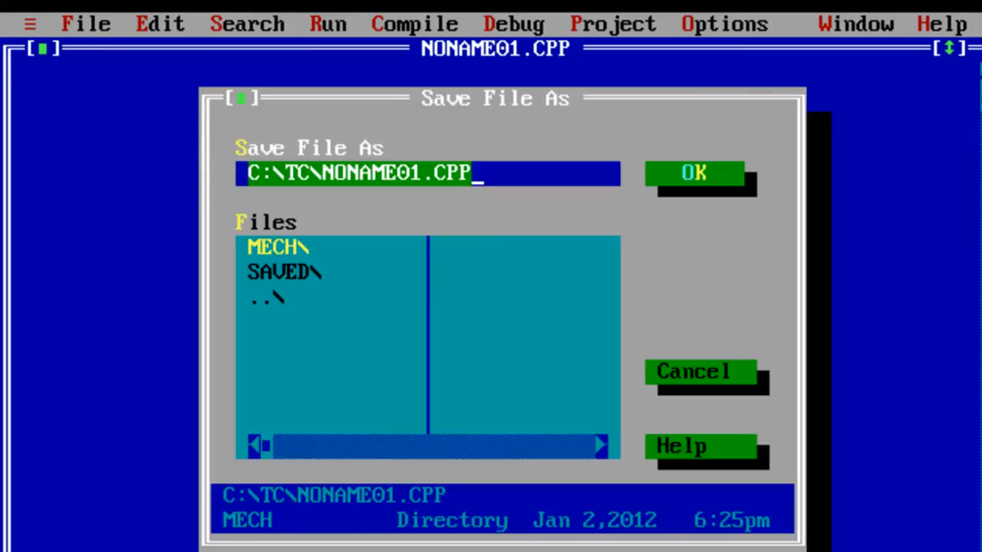
Save the new program into the SAVED folder as biggest_function (stored as BIGGEST_.CPP).
{"action": "double_click", "coordinate": [283, 272]}
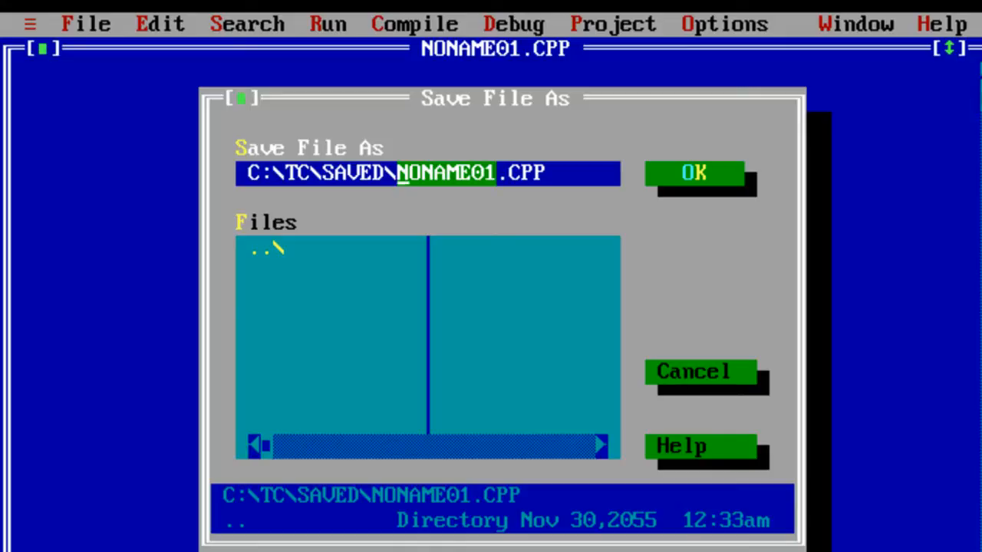
{"action": "type", "text": "biggest"}
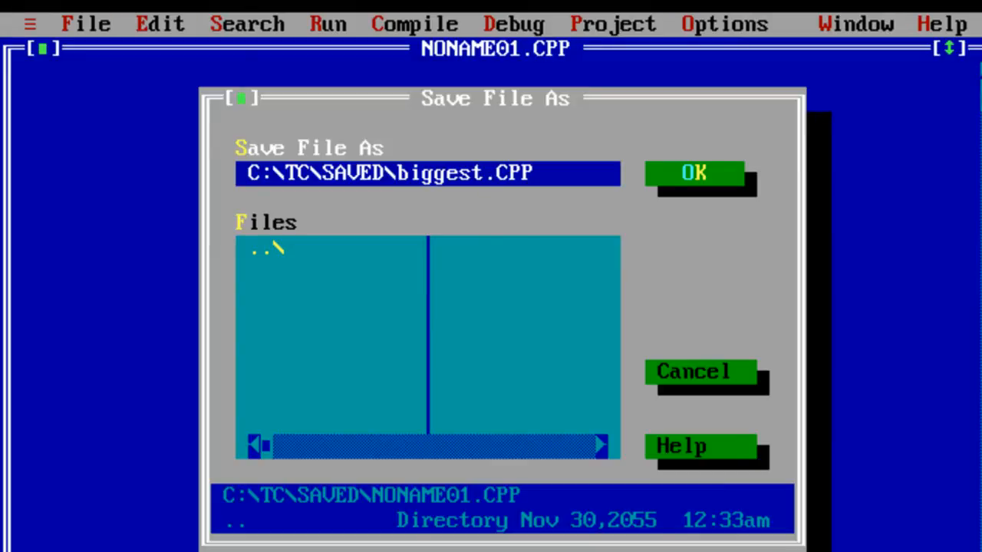
{"action": "type", "text": "_function_"}
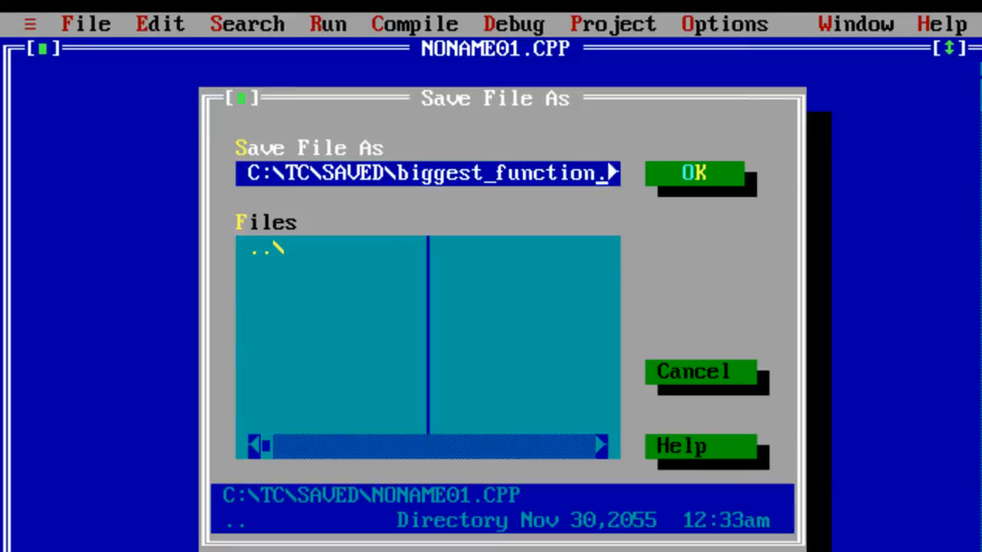
{"action": "left_click", "coordinate": [693, 173]}
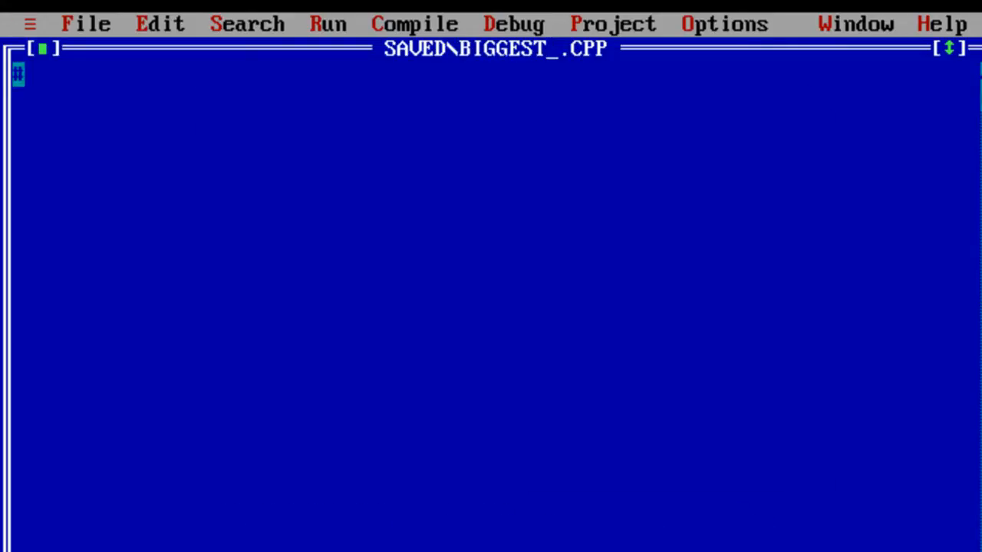
Add #include<iostream.h> and #include<conio.h>, then begin void main().
{"action": "type", "text": "#include,i"}
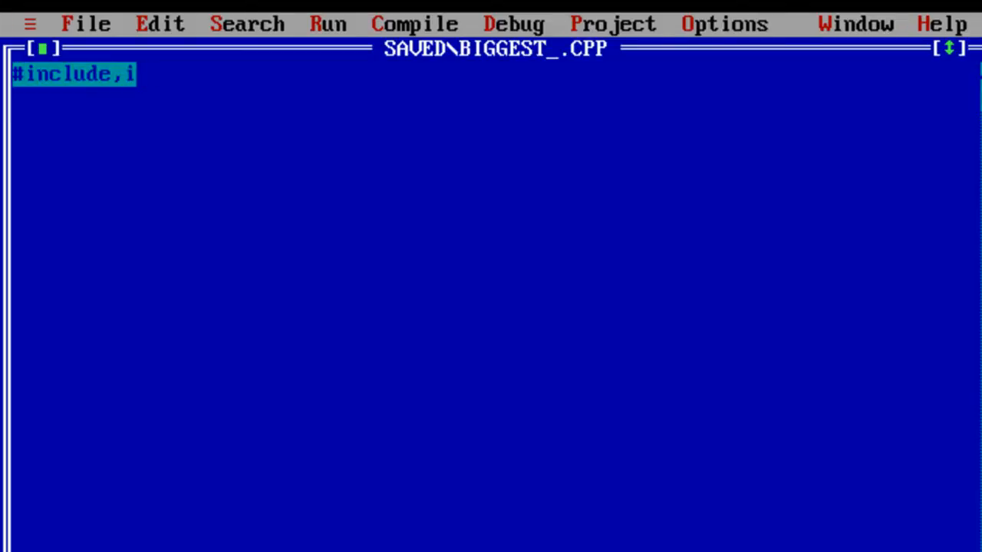
{"action": "key", "text": "Backspace"}
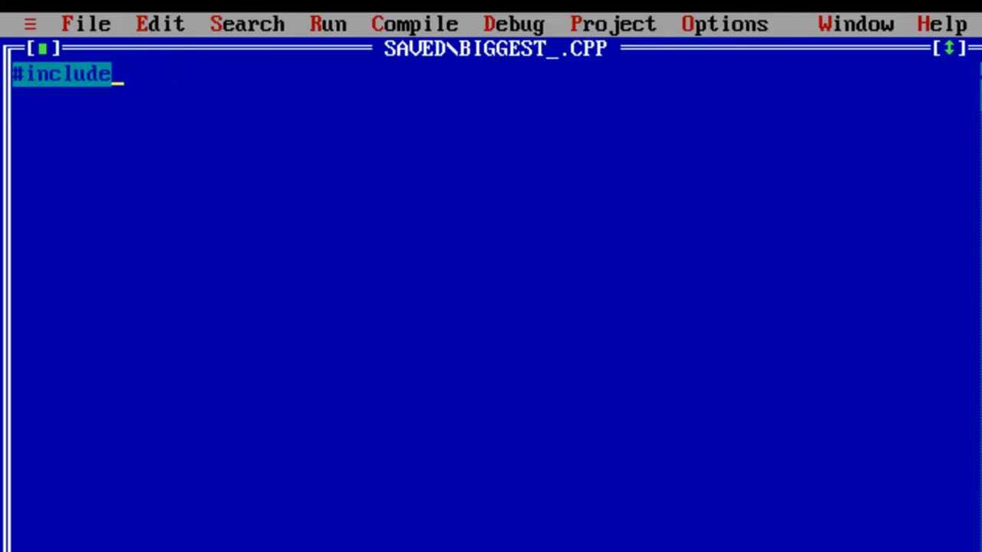
{"action": "type", "text": "<io"}
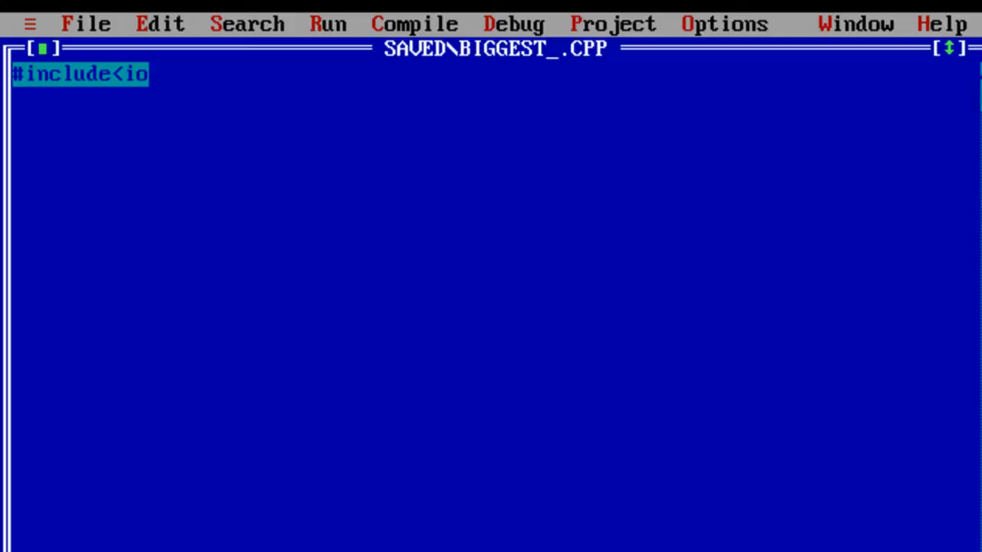
{"action": "type", "text": "stream"}
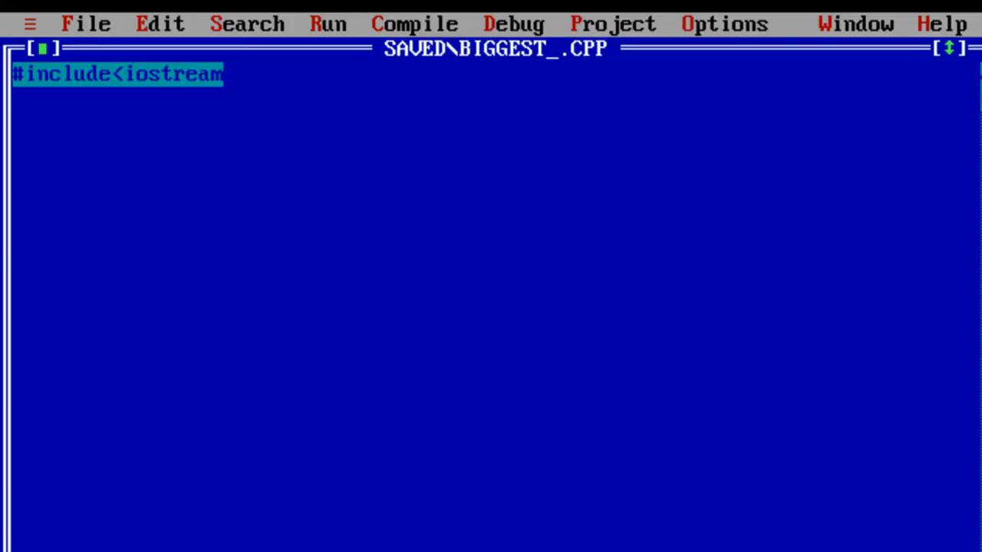
{"action": "type", "text": ".h>"}
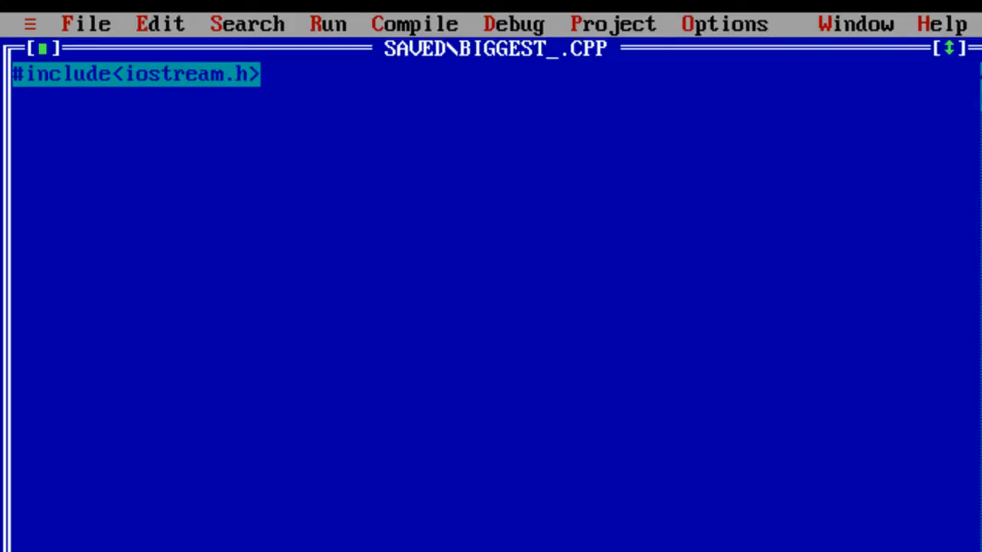
{"action": "type", "text": "#include<"}
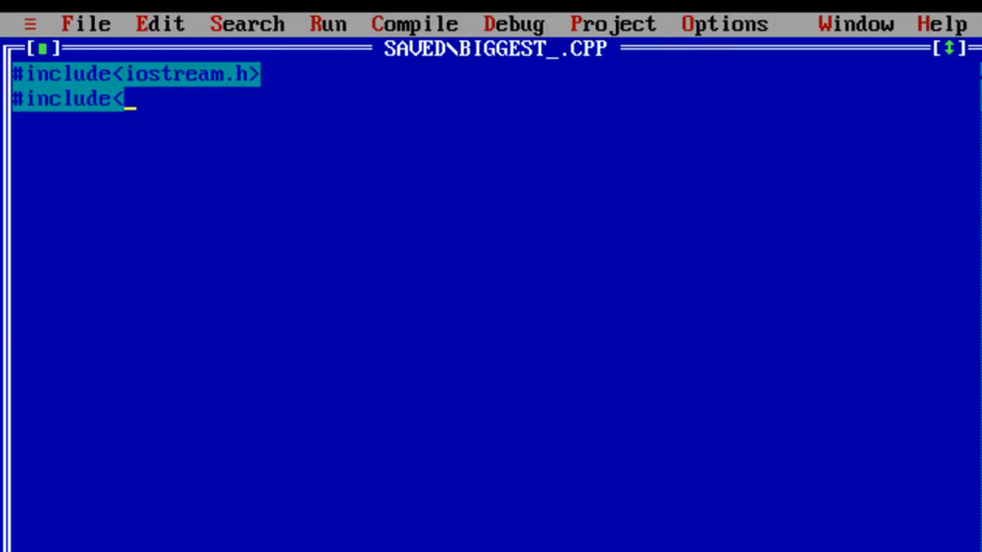
{"action": "type", "text": "conio."}
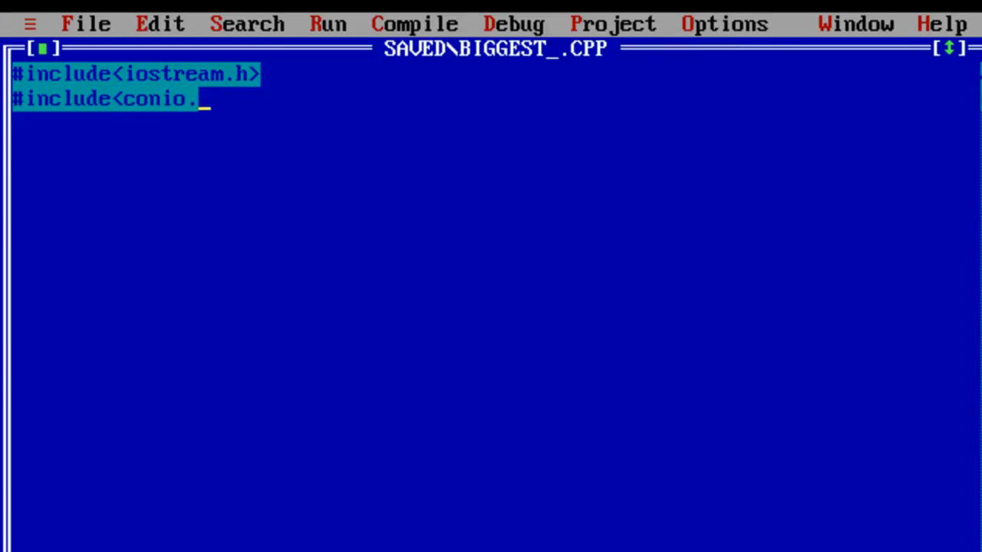
{"action": "type", "text": "h>"}
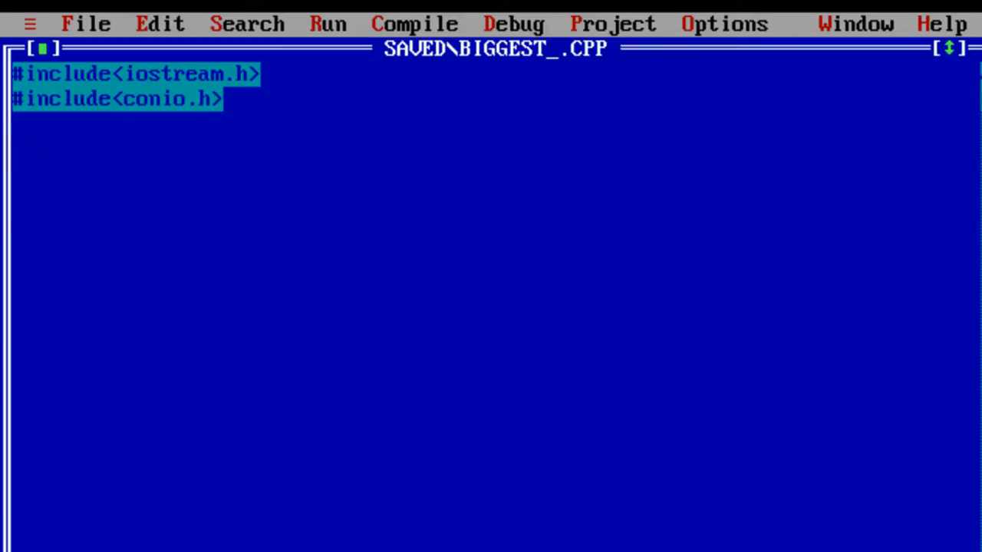
{"action": "type", "text": "void main("}
{"action": "type", "text": "}"}
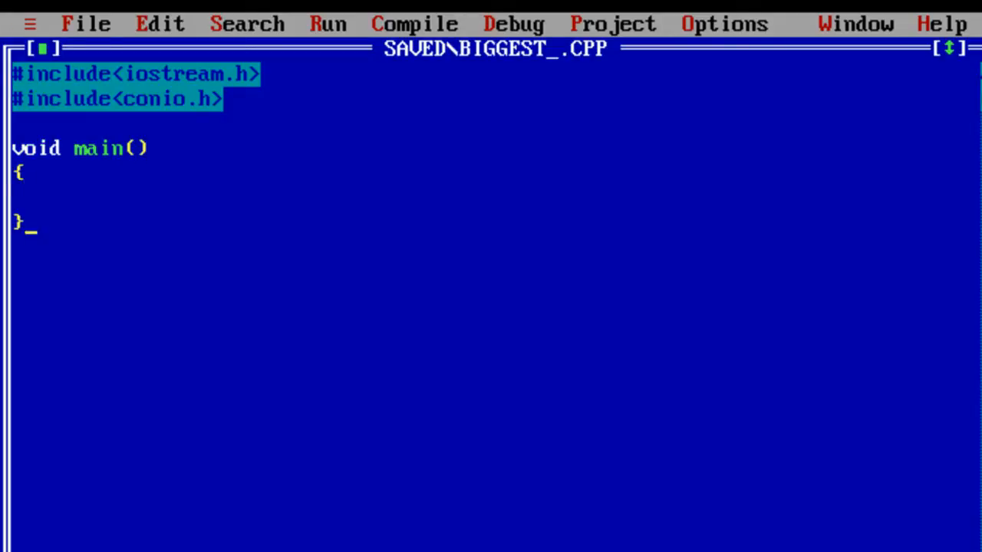
Write the prototype int Big(int a, int b); inside main.
{"action": "type", "text": "int"}
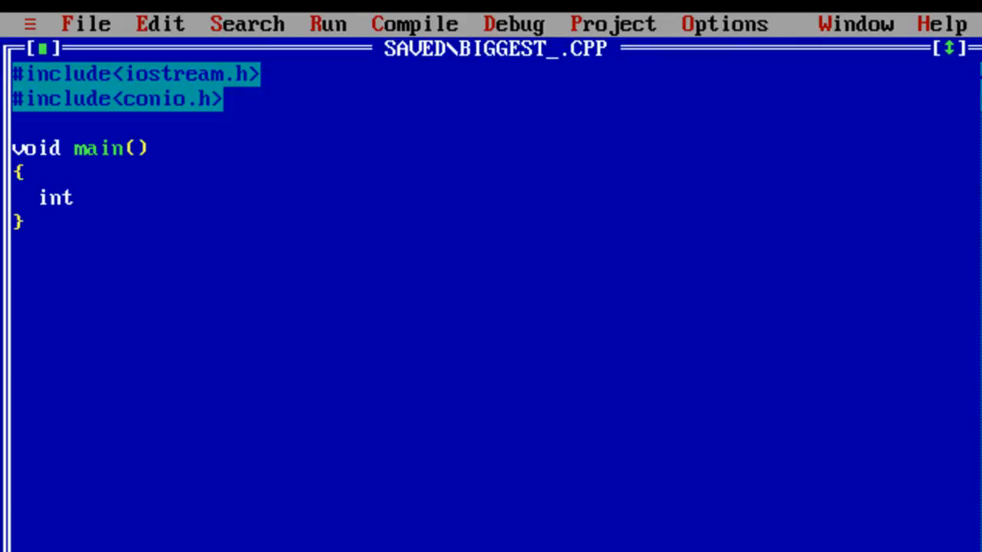
{"action": "type", "text": "Big"}
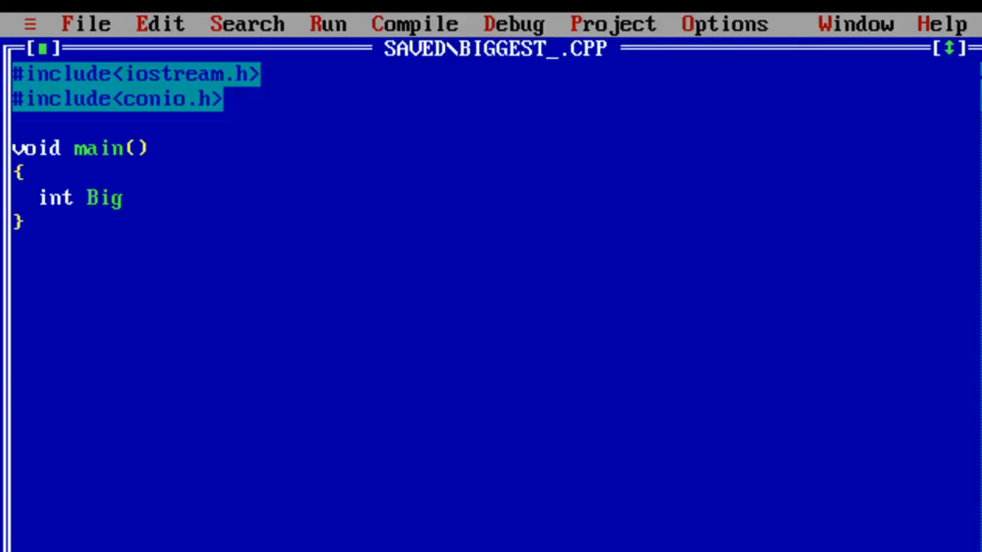
{"action": "type", "text": "(int a"}
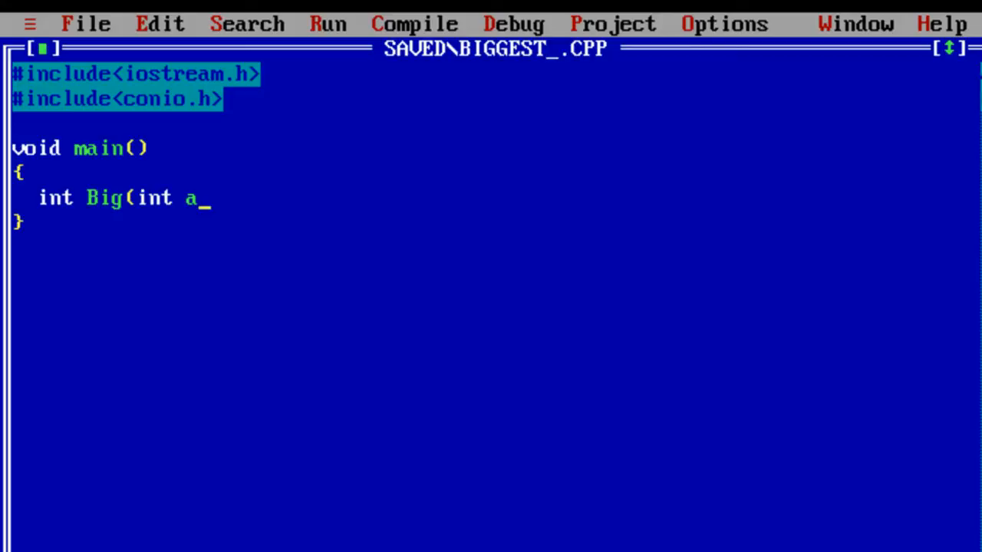
{"action": "type", "text": ", int b"}
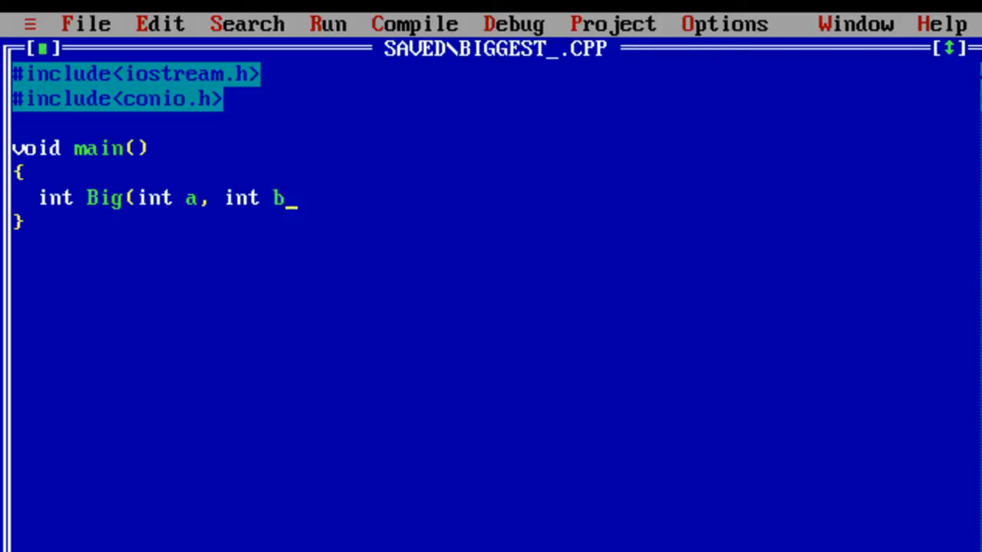
{"action": "type", "text": ");"}
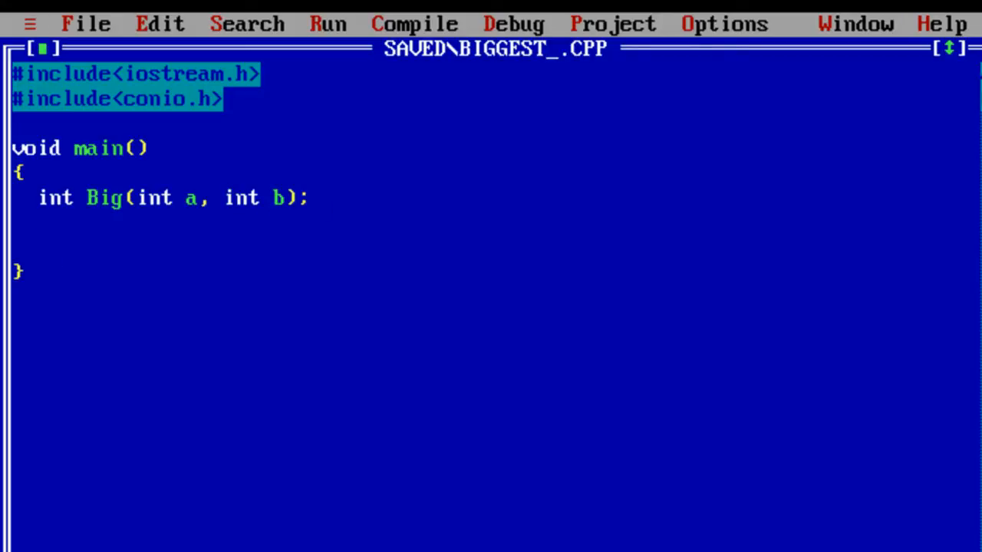
Declare int a, b; call clrscr(); and start a cout statement.
{"action": "type", "text": "int a"}
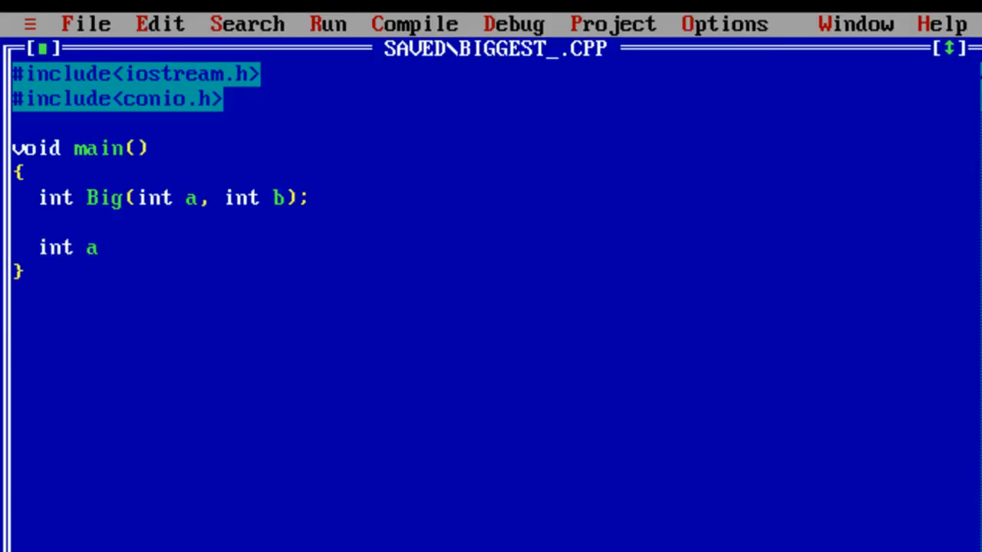
{"action": "type", "text": ", b"}
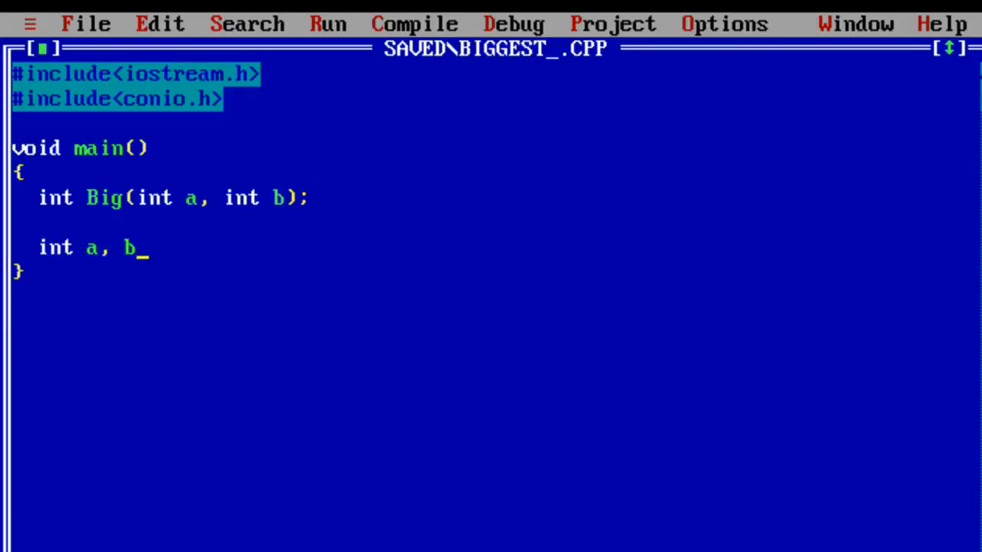
{"action": "type", "text": ";"}
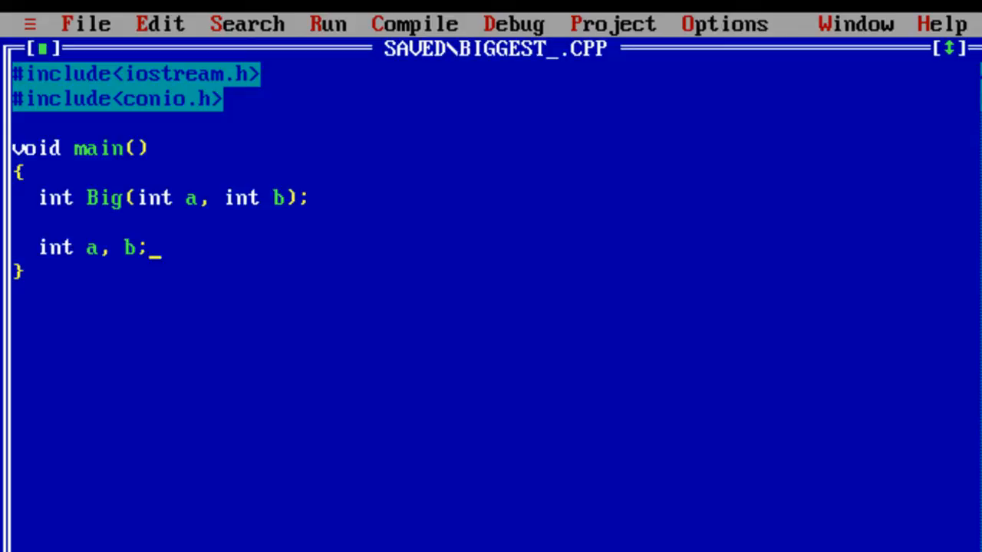
{"action": "type", "text": "clrs"}
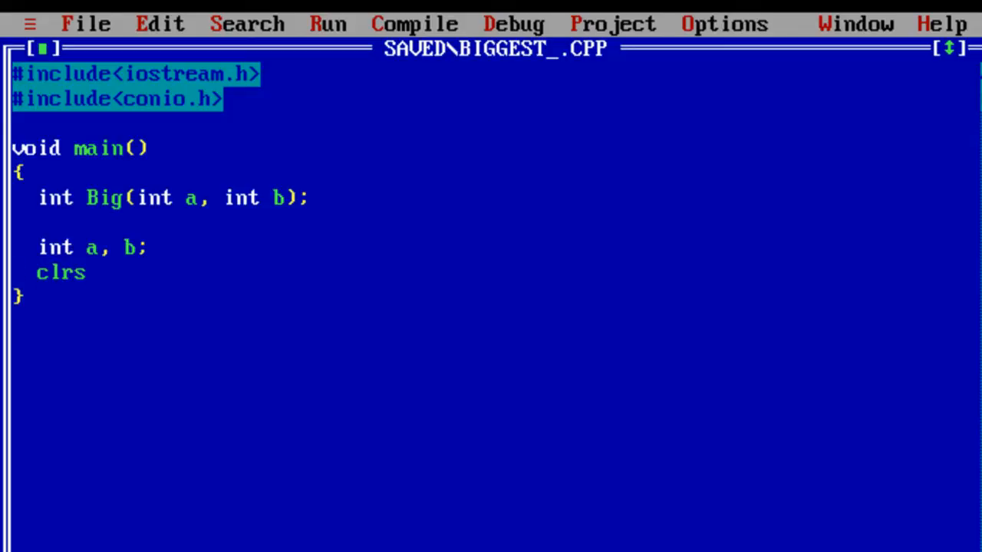
{"action": "type", "text": "cr();"}
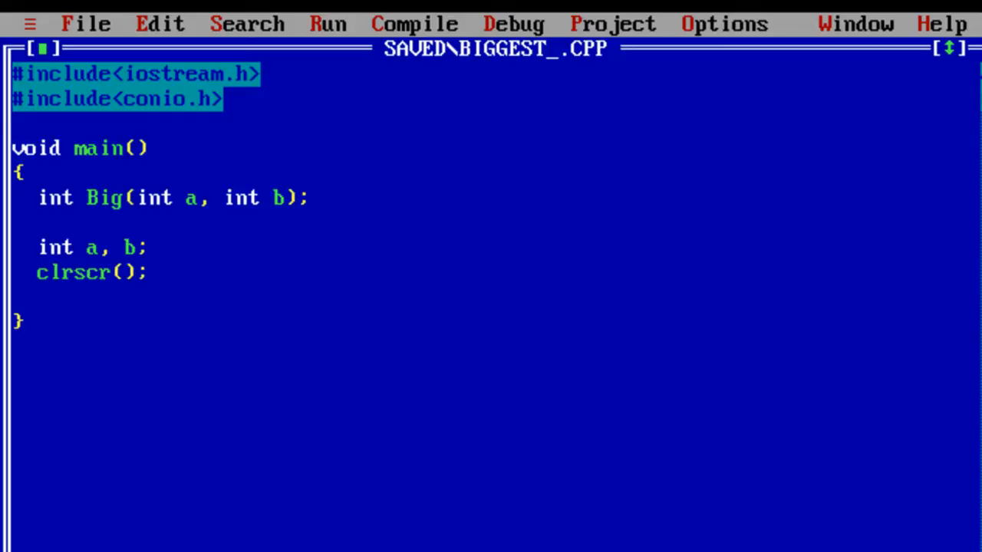
{"action": "type", "text": "cout<<\""}
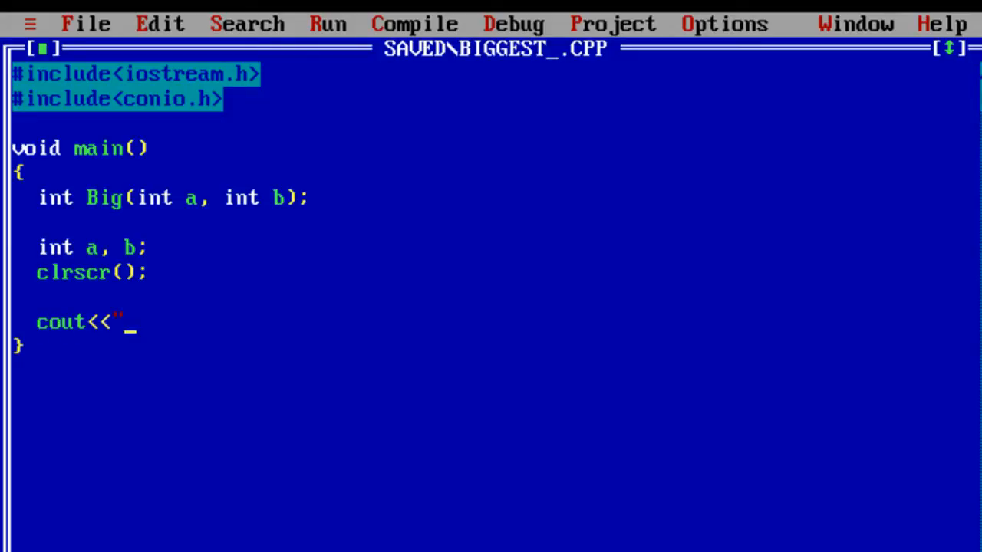
Finish the prompt cout<<"Enter 2 numbers\n";.
{"action": "type", "text": "Enter 2 num"}
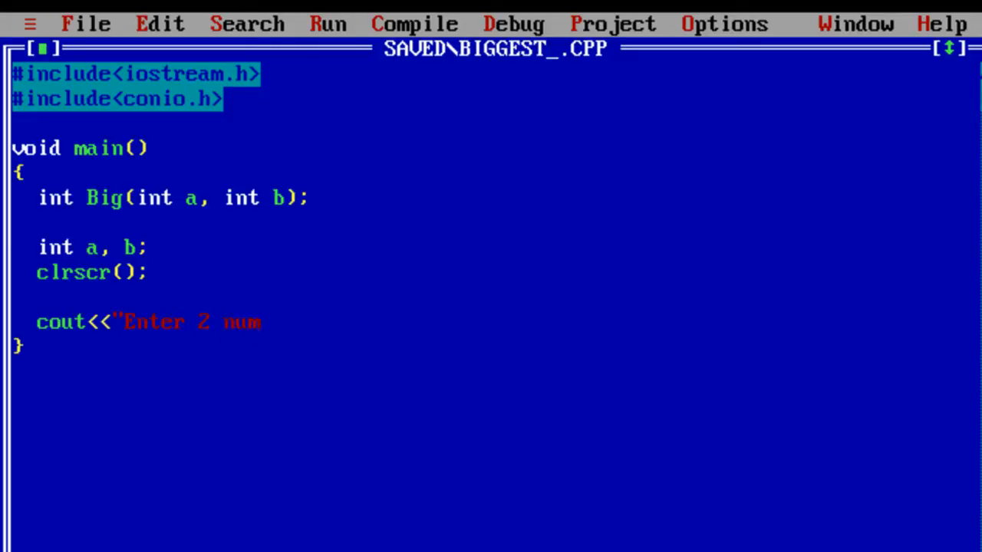
{"action": "type", "text": "bers\\n\""}
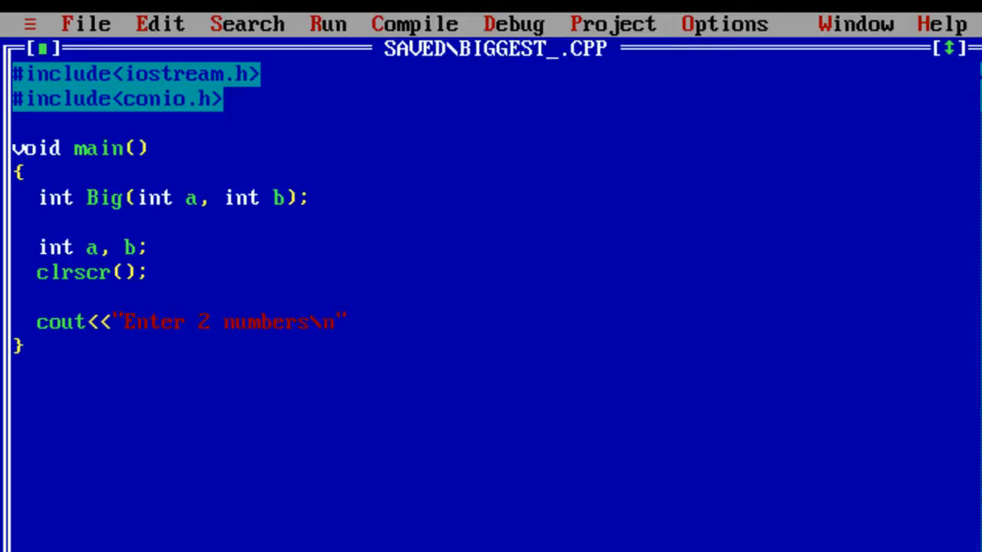
{"action": "type", "text": ";"}
{"action": "type", "text": "cin>>a>>b;"}
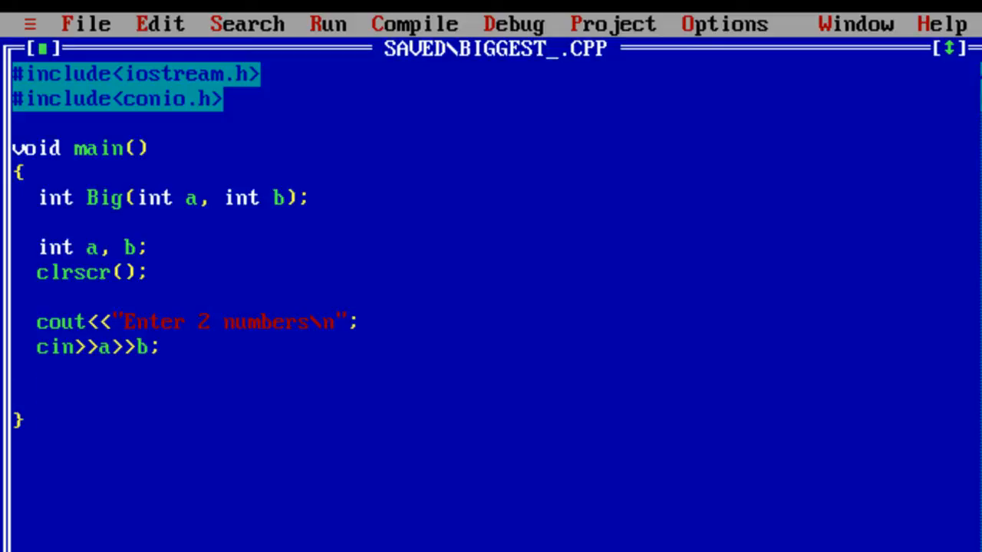
Store the function result with int res = Big(a, b);.
{"action": "type", "text": "int res"}
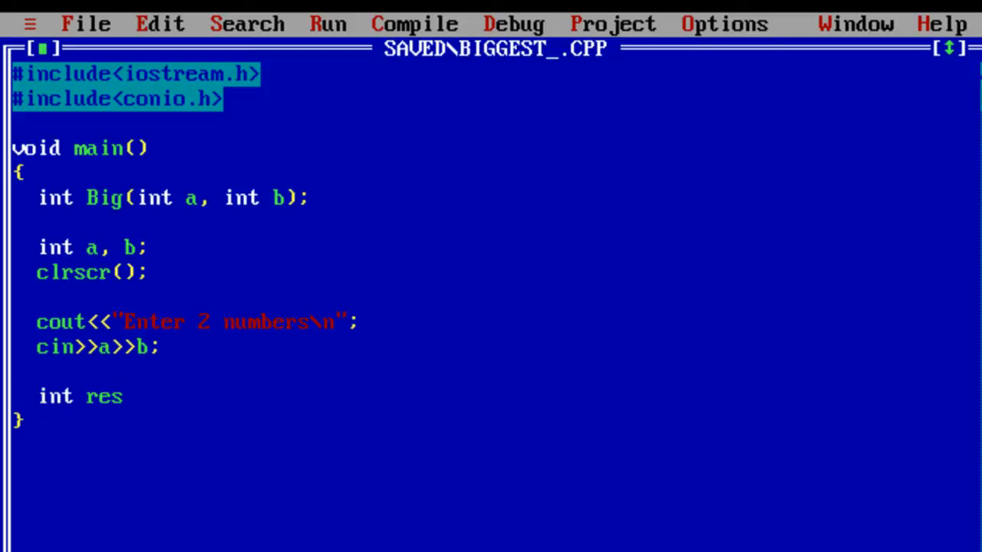
{"action": "type", "text": "= Big"}
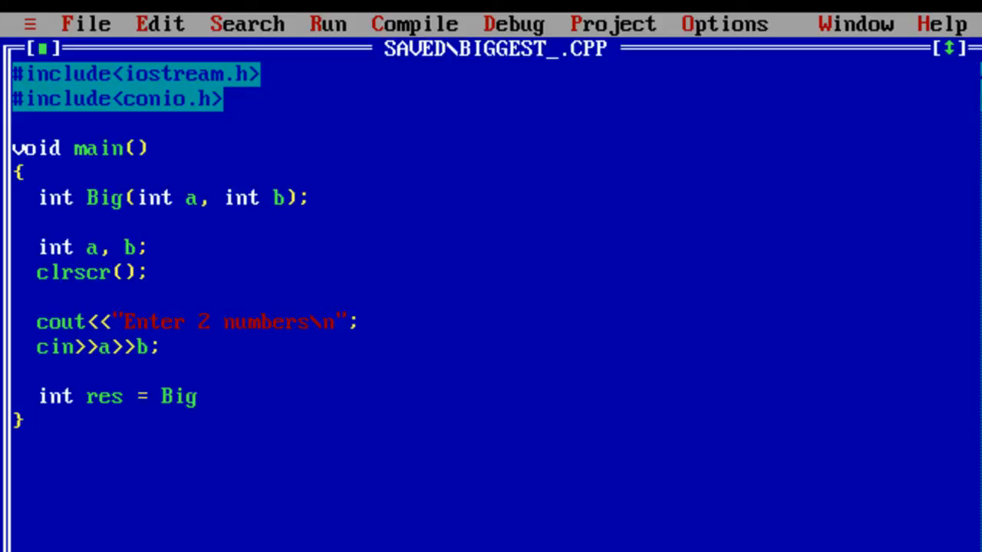
{"action": "type", "text": "("}
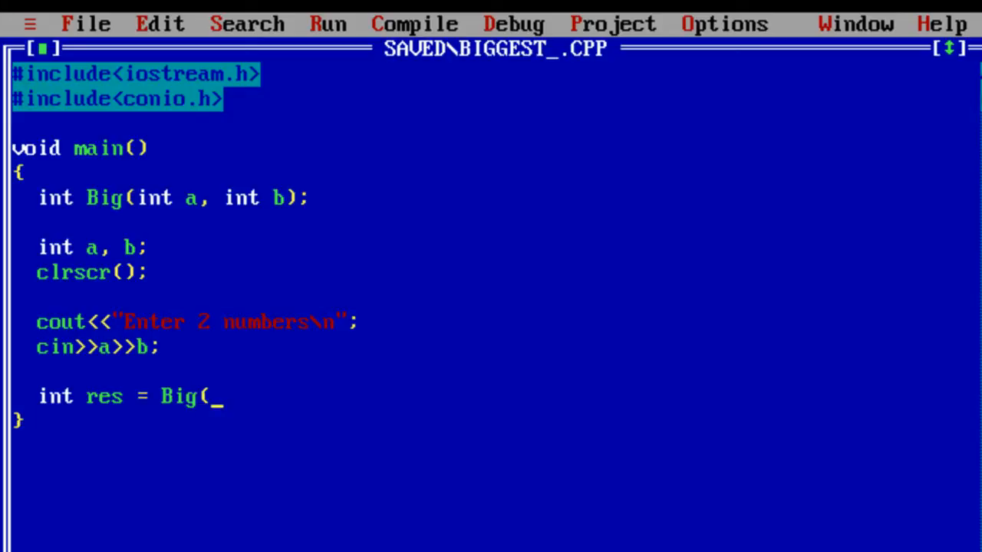
{"action": "type", "text": "a"}
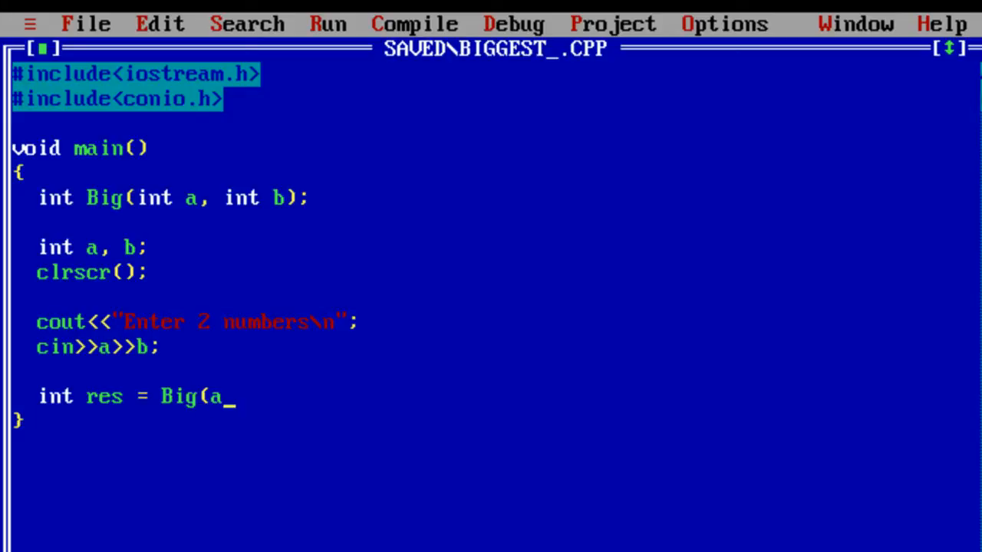
{"action": "type", "text": ", b);"}
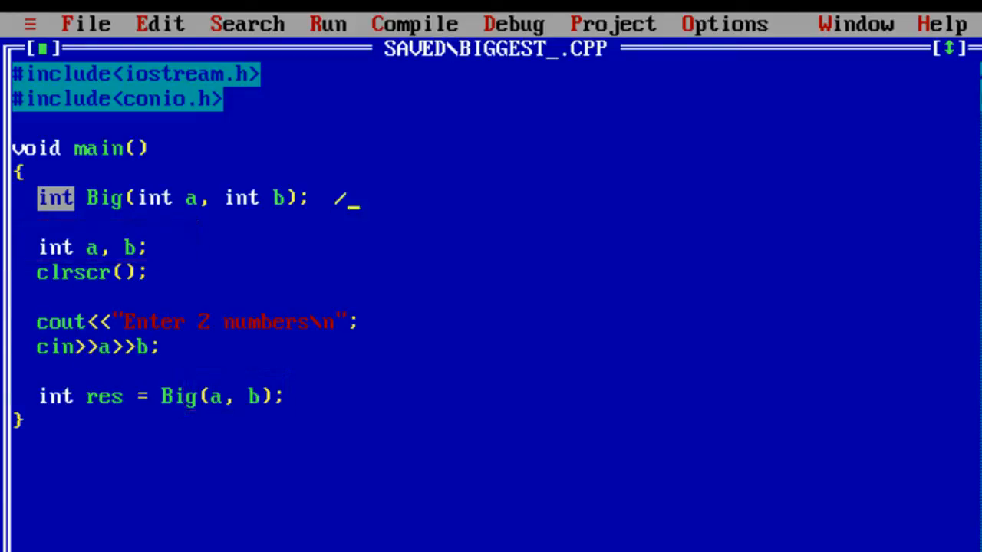
Label the prototype with a // Prototype comment and move below the Big(a, b) call.
{"action": "type", "text": "/ Prototy"}
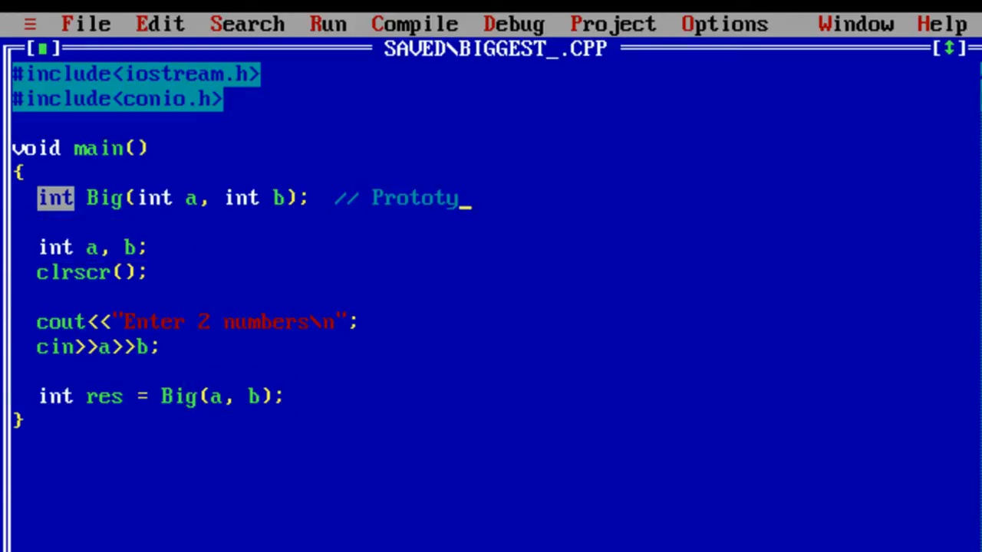
{"action": "type", "text": "pe"}
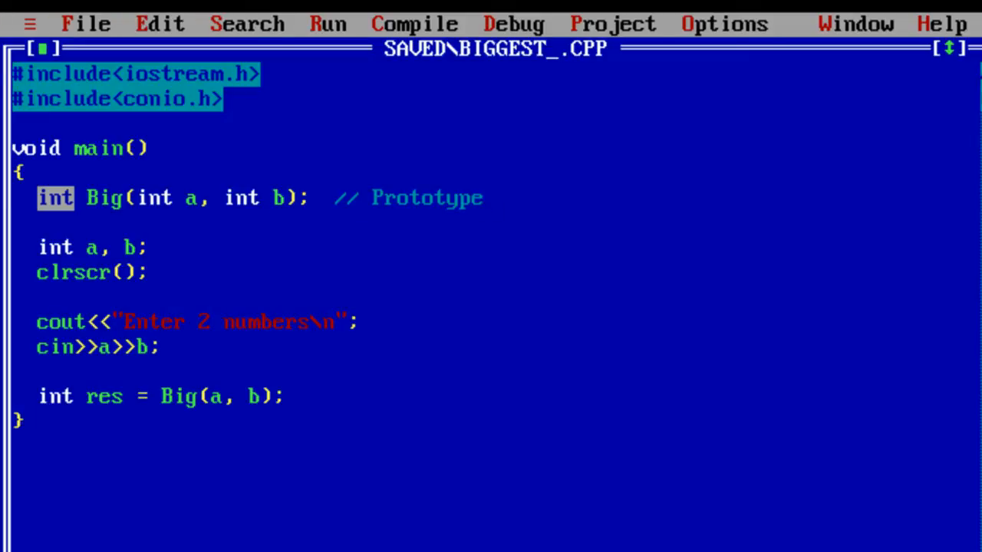
{"action": "left_click", "coordinate": [187, 198]}
{"action": "type", "text": "cout<<\""}
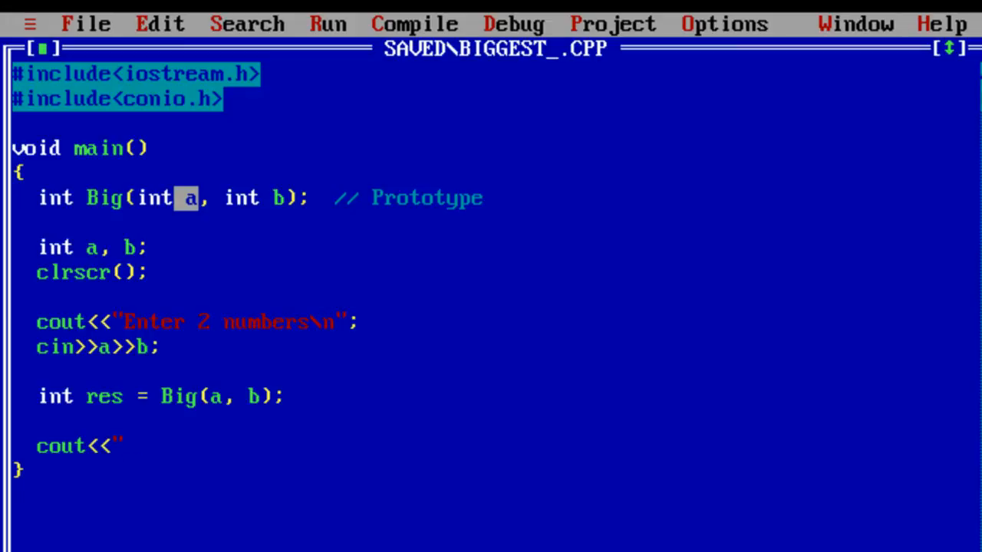
Print "Biggest = " followed by res and wait with getch();.
{"action": "type", "text": "Bigg"}
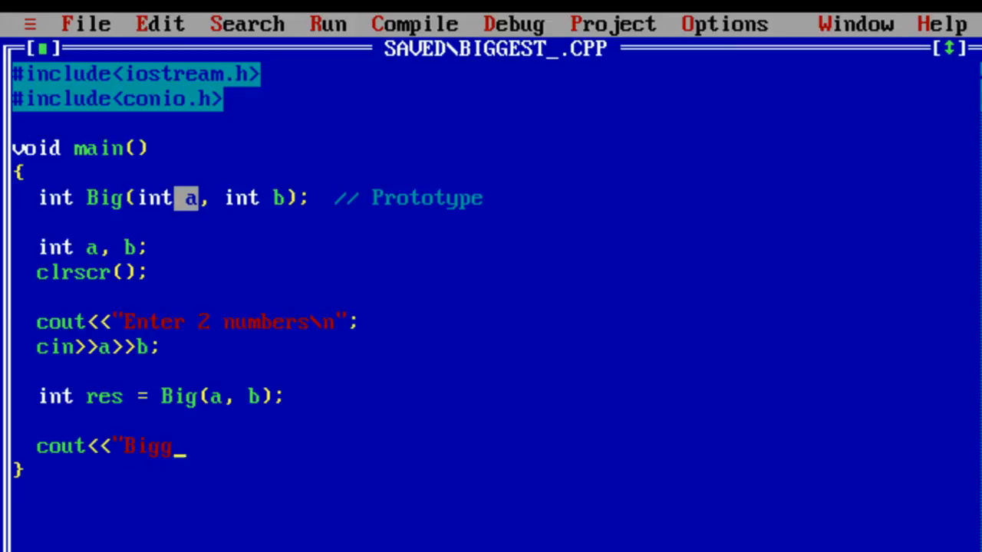
{"action": "type", "text": "est ="}
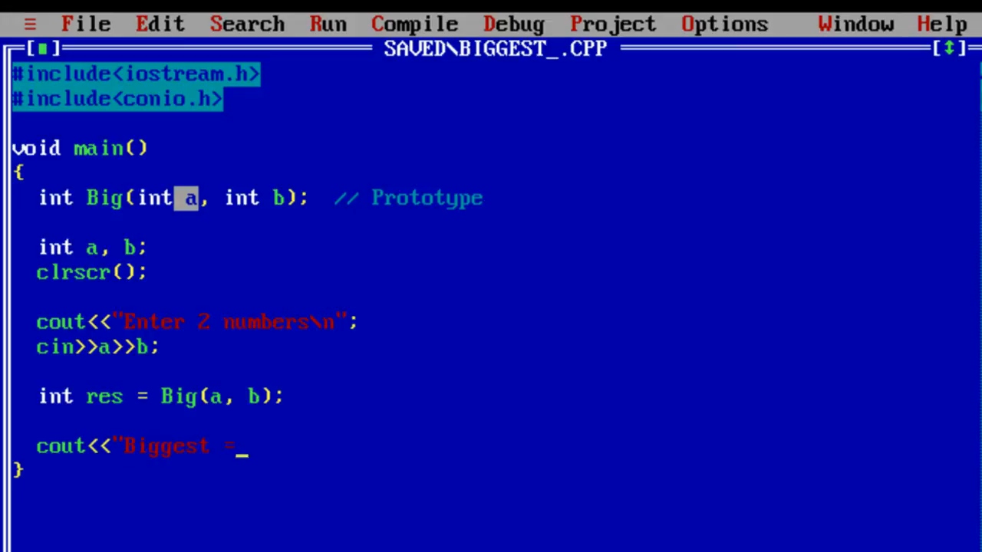
{"action": "type", "text": "\""}
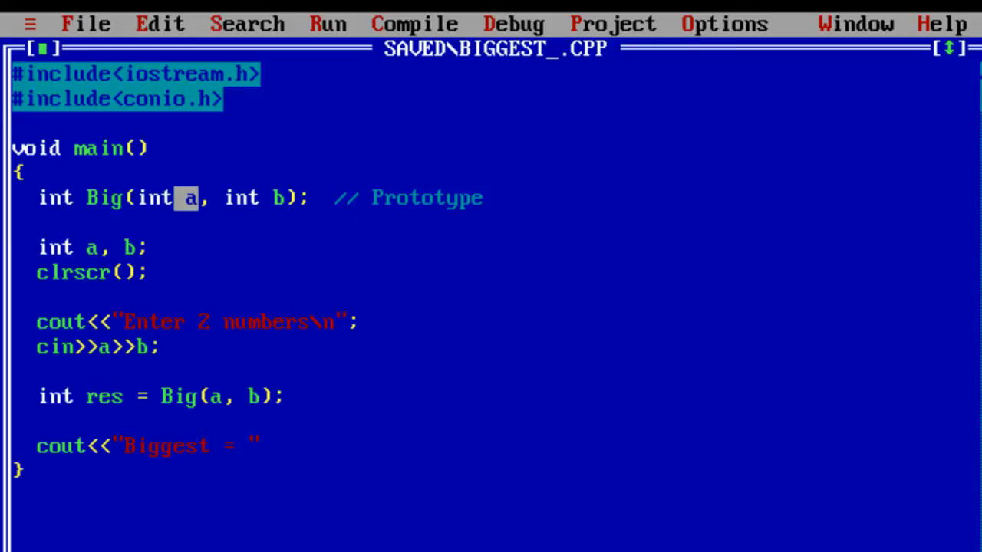
{"action": "type", "text": "<<res"}
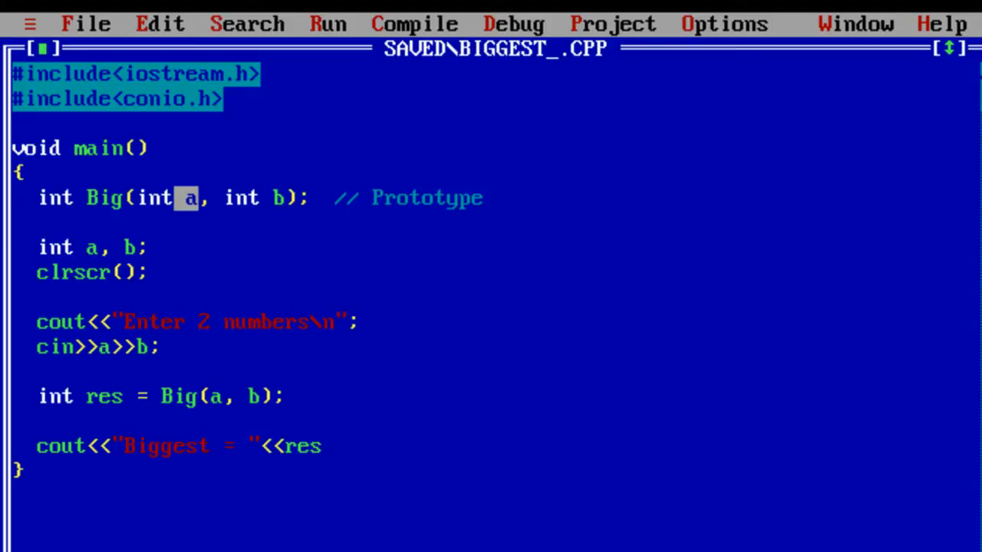
{"action": "type", "text": ";"}
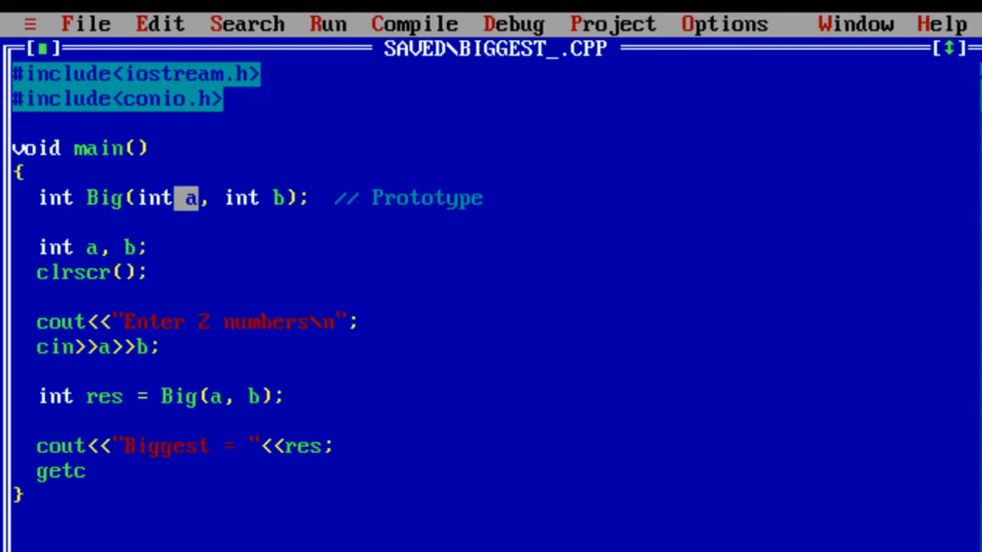
{"action": "type", "text": "h();"}
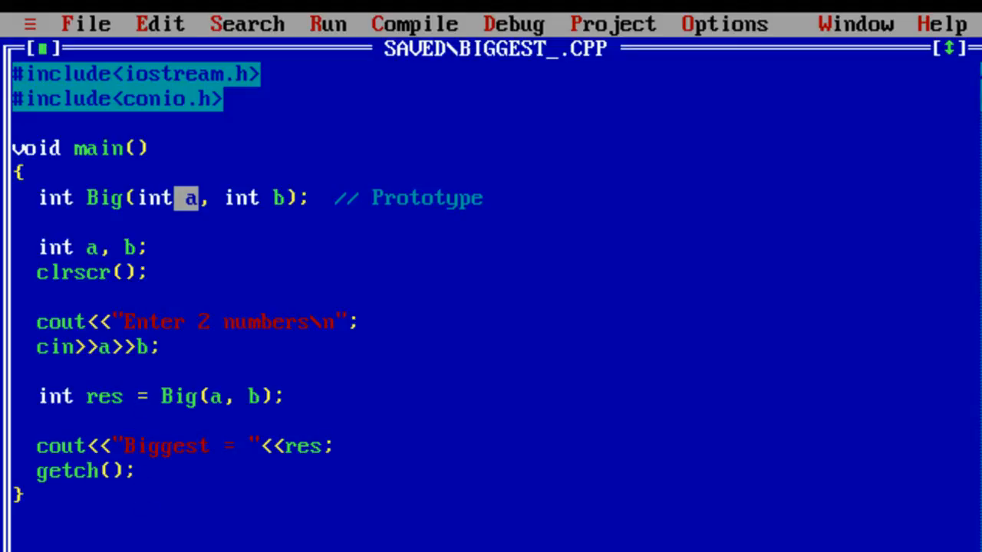
Mark the int res = Big(a, b); line with a // Function call comment.
{"action": "type", "text": "//"}
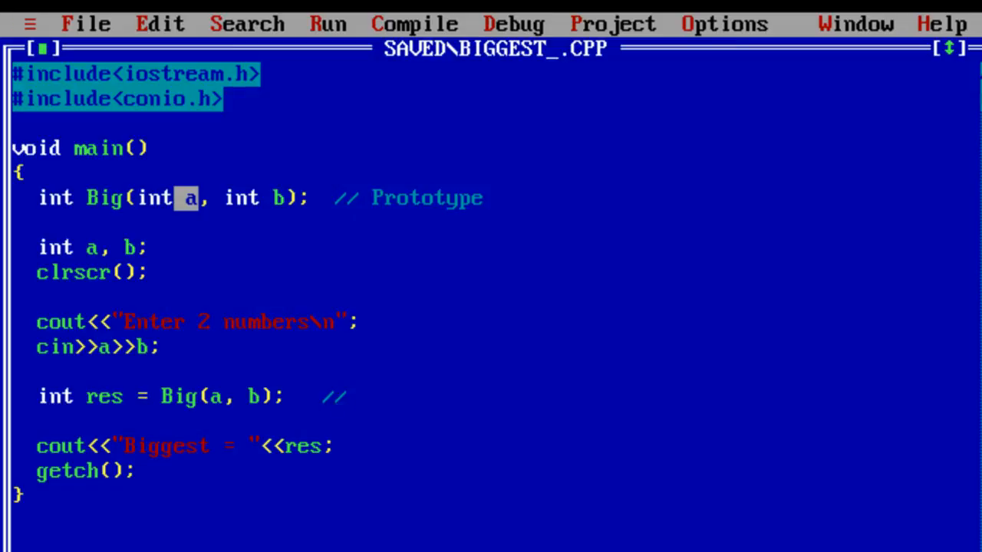
{"action": "type", "text": "Function call"}
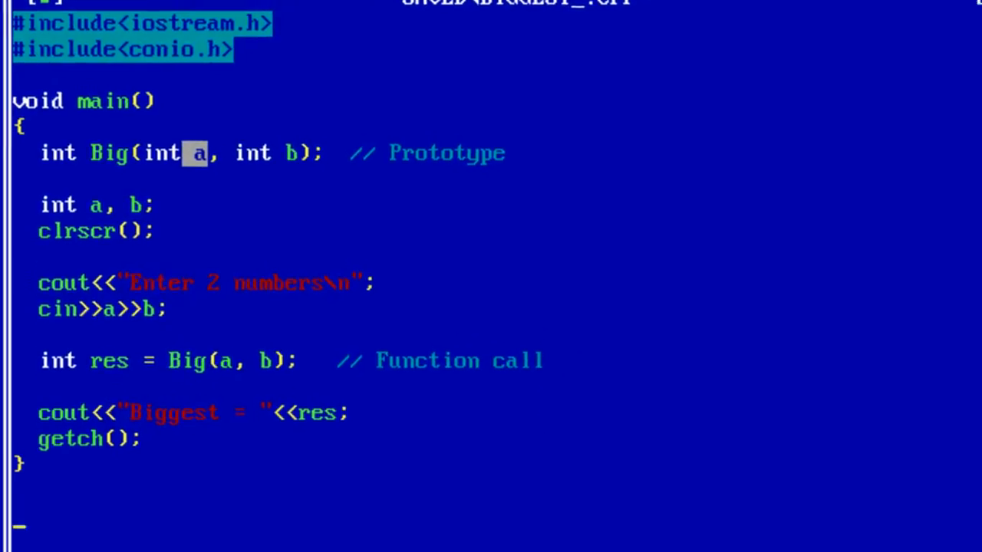
Write the function header int Big(int x, int y) below main.
{"action": "type", "text": "int"}
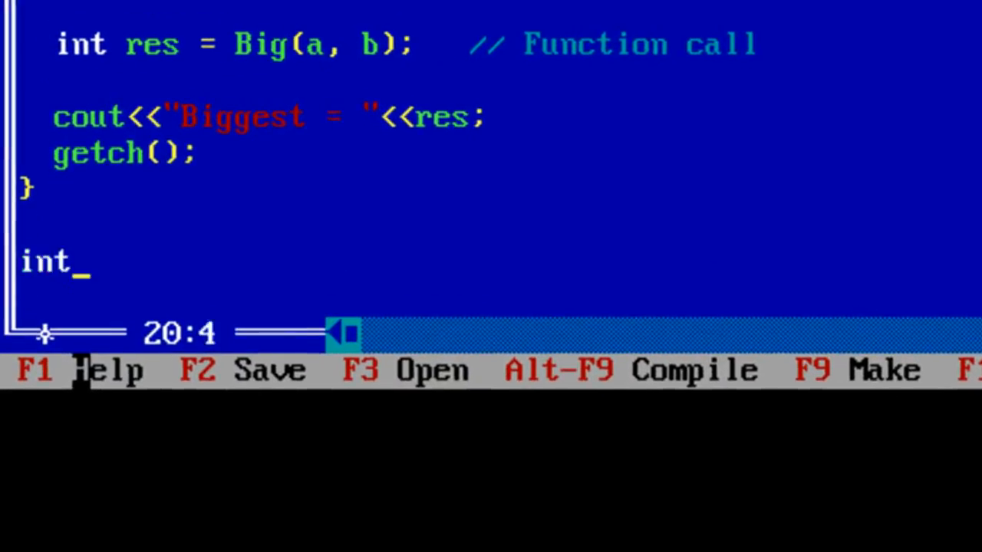
{"action": "type", "text": "Big"}
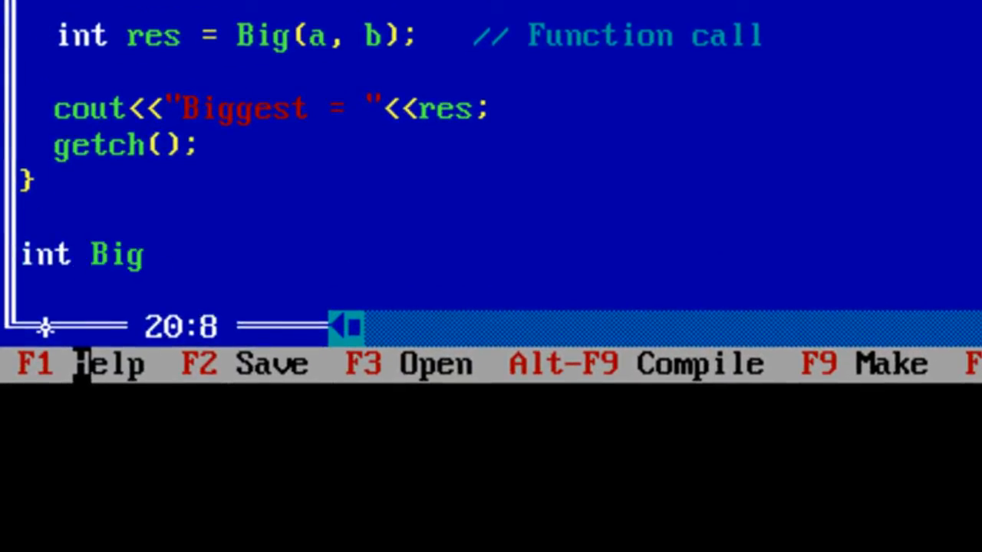
{"action": "type", "text": "(int"}
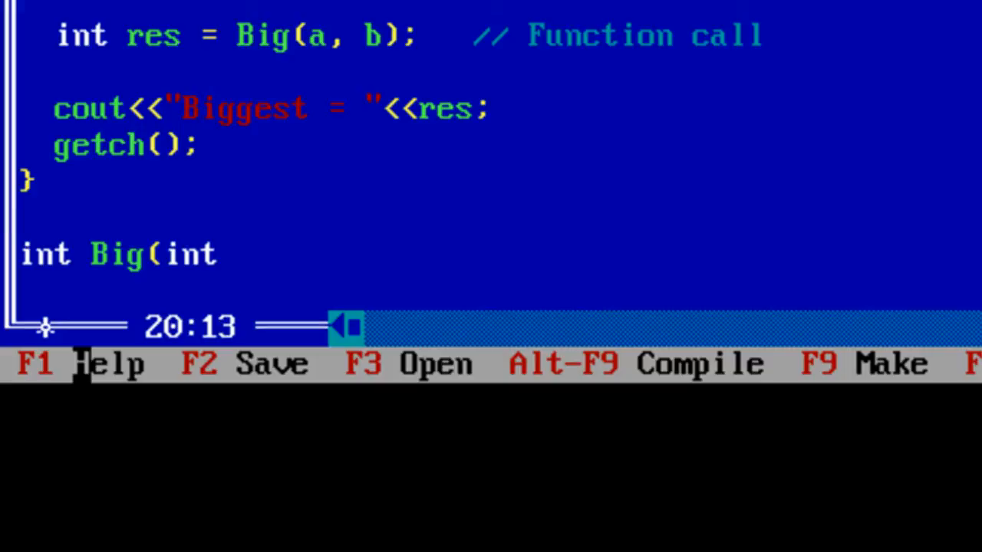
{"action": "type", "text": "x, i"}
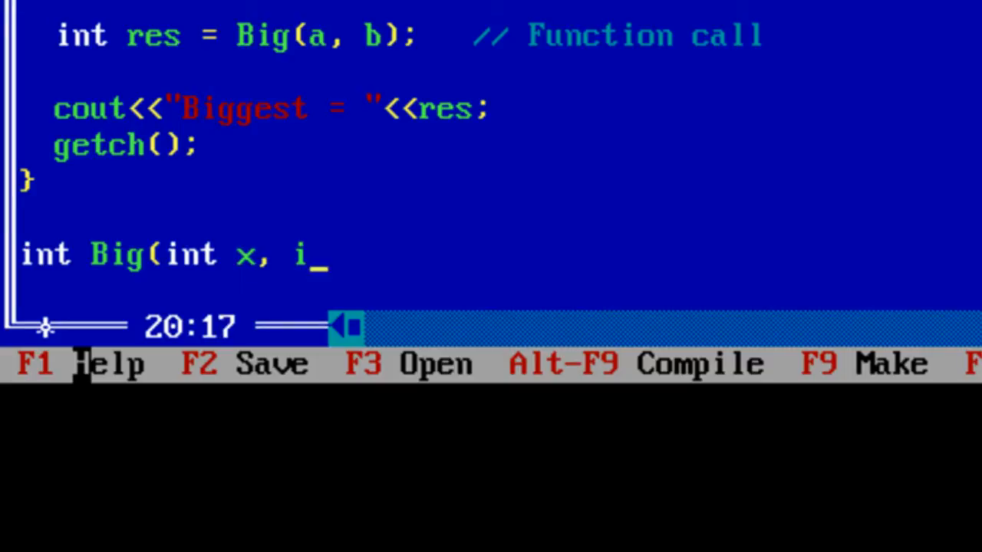
{"action": "type", "text": "nt y)"}
{"action": "type", "text": "retu"}
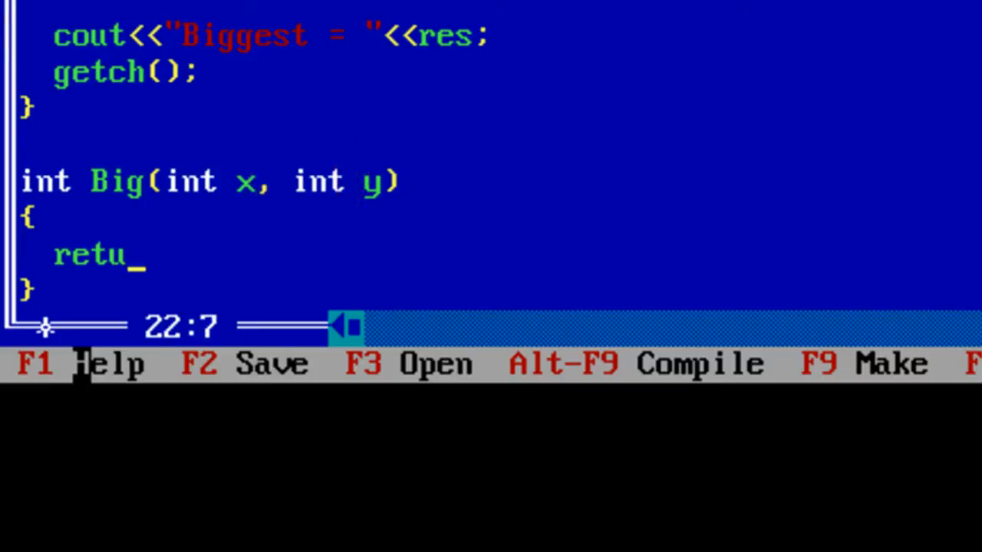
Return the larger value with return( x>y?x:y );.
{"action": "type", "text": "rn("}
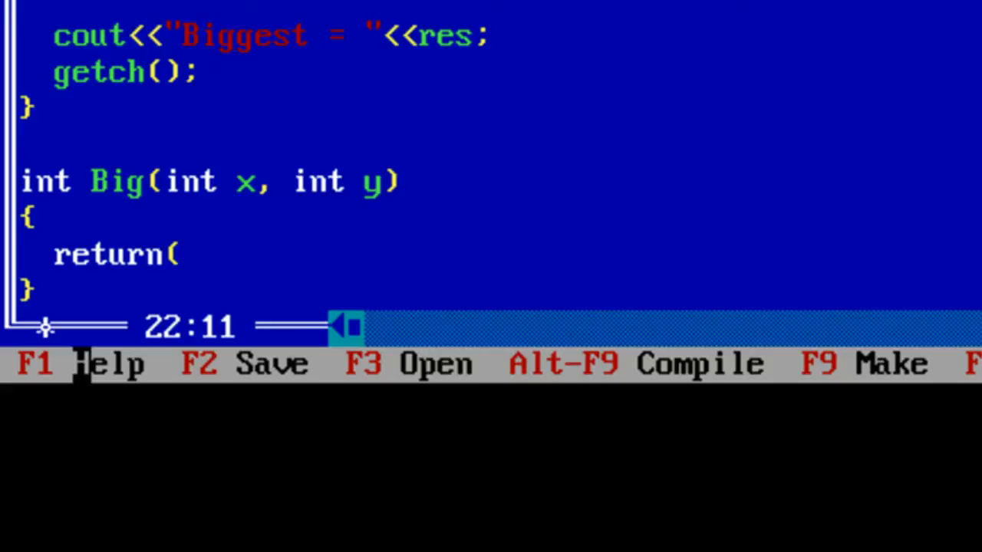
{"action": "type", "text": "x"}
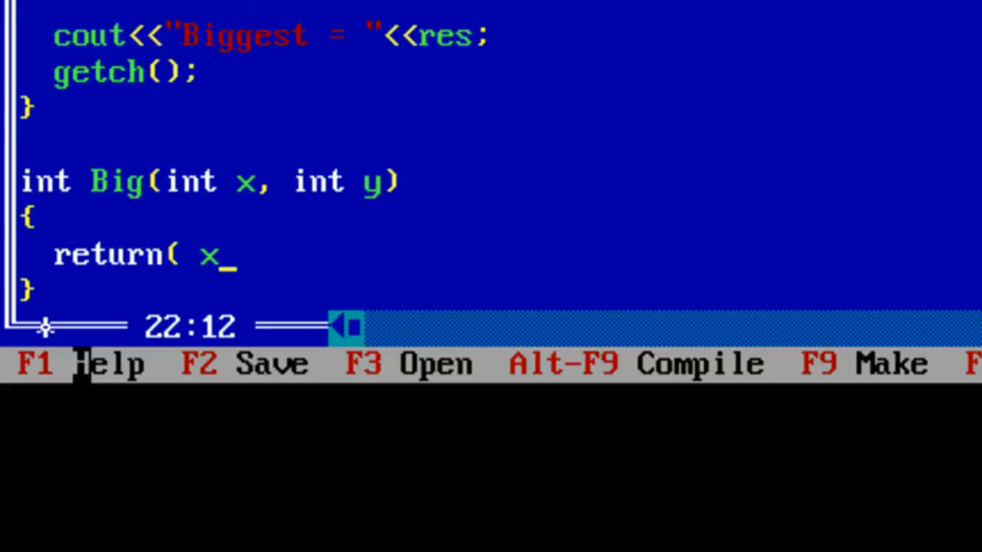
{"action": "type", "text": ">y?"}
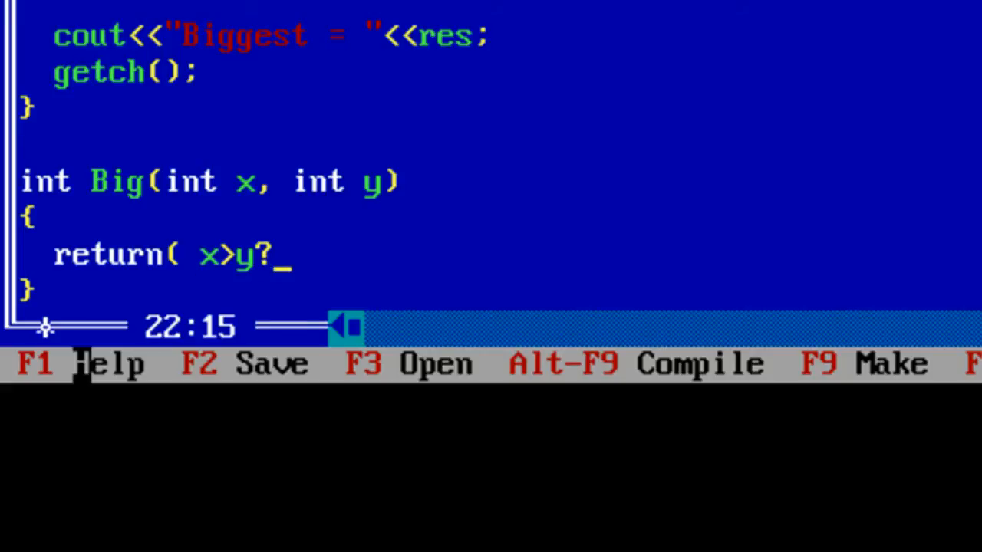
{"action": "type", "text": "x"}
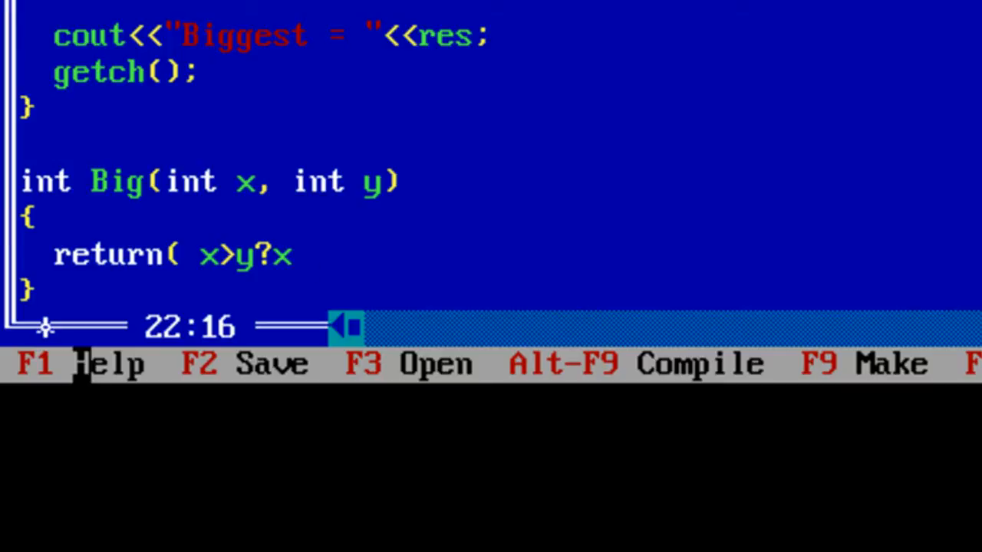
{"action": "type", "text": ":y"}
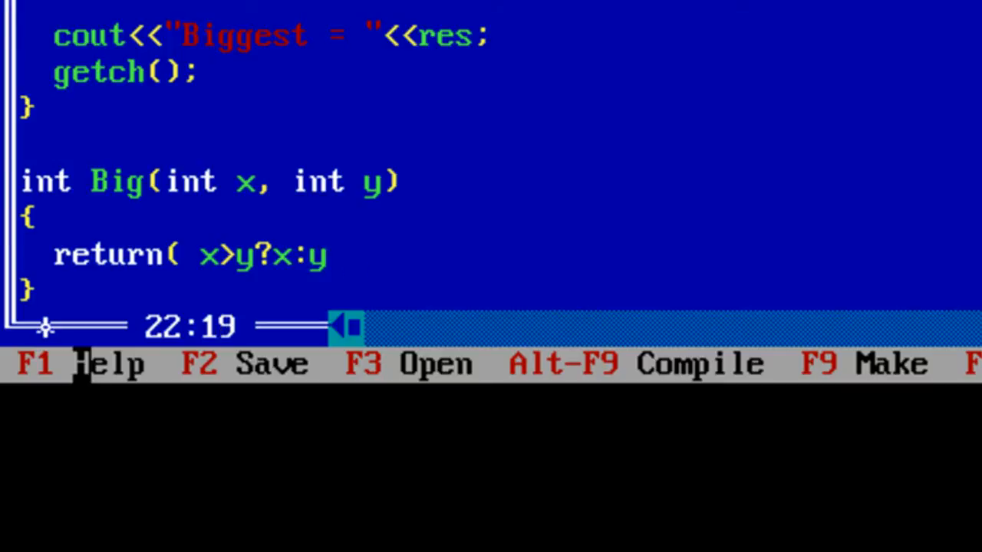
{"action": "type", "text": ");"}
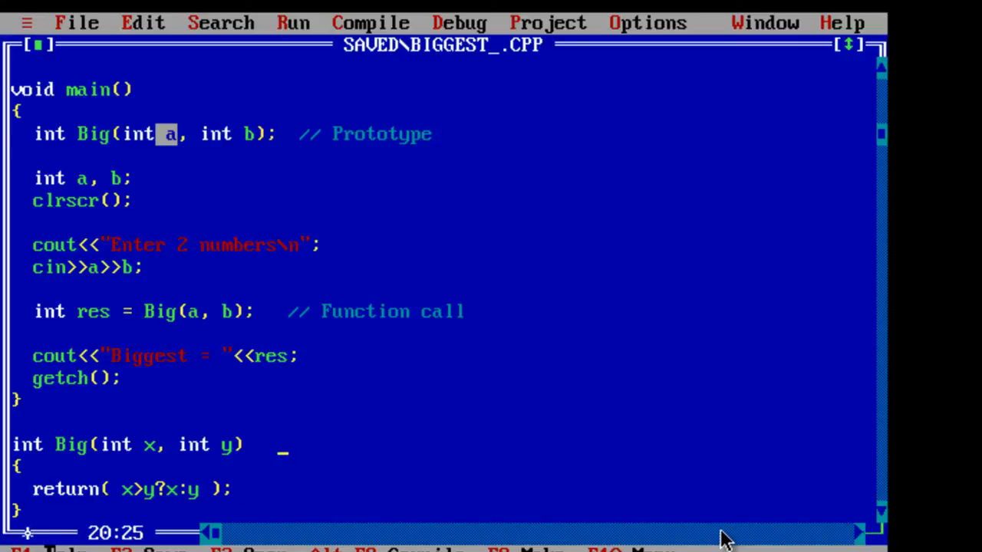
Label the Big header with a // Function Definition comment.
{"action": "type", "text": "// Fu"}
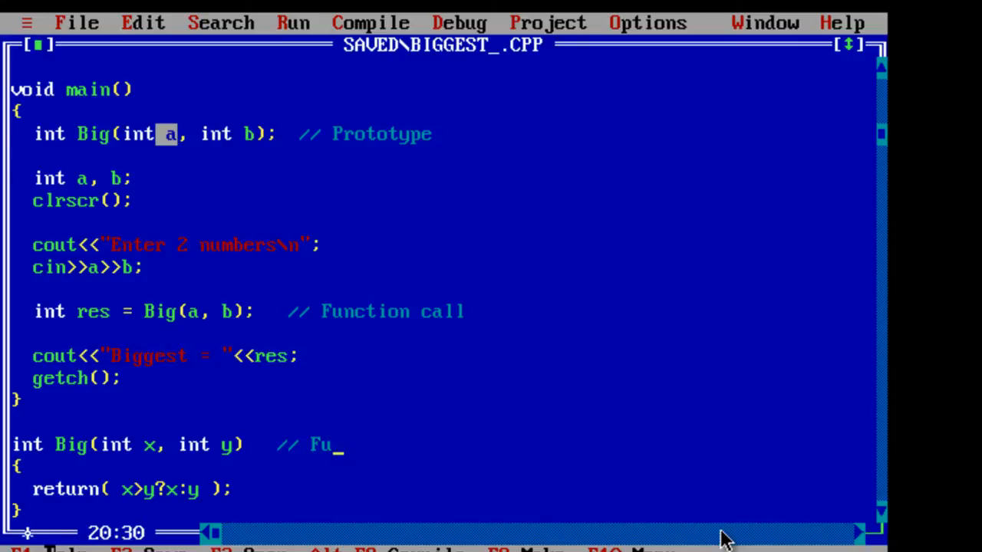
{"action": "type", "text": "nt"}
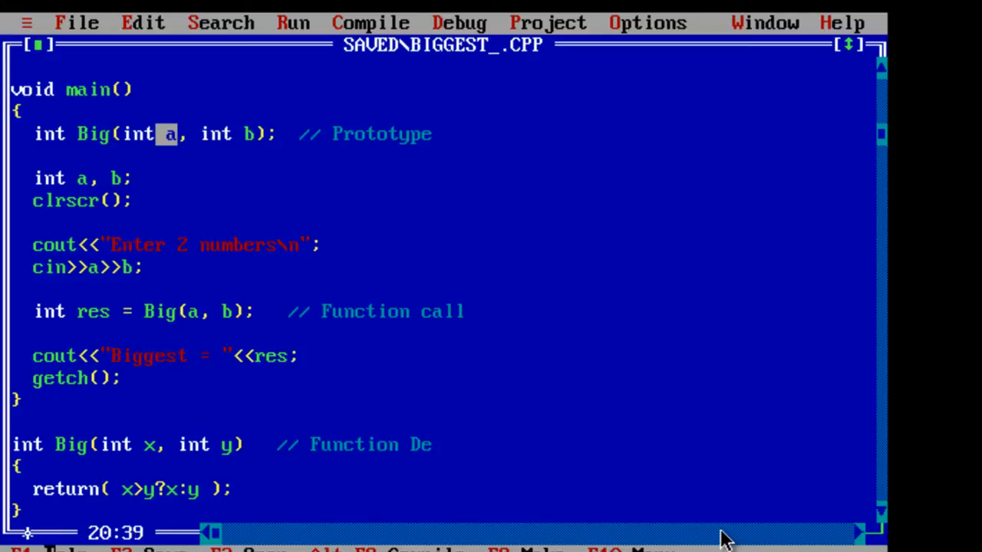
{"action": "type", "text": "finition"}
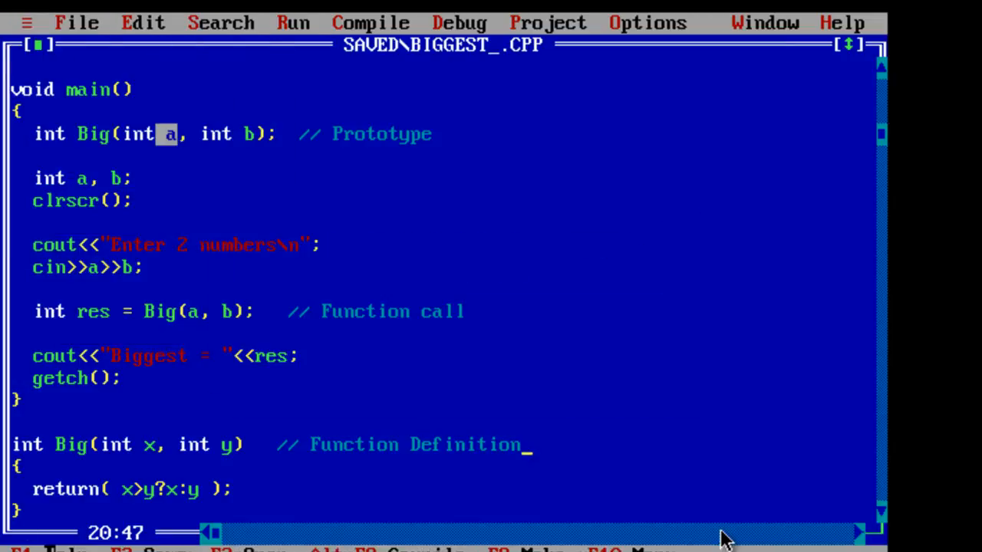
{"action": "left_click", "coordinate": [293, 22]}
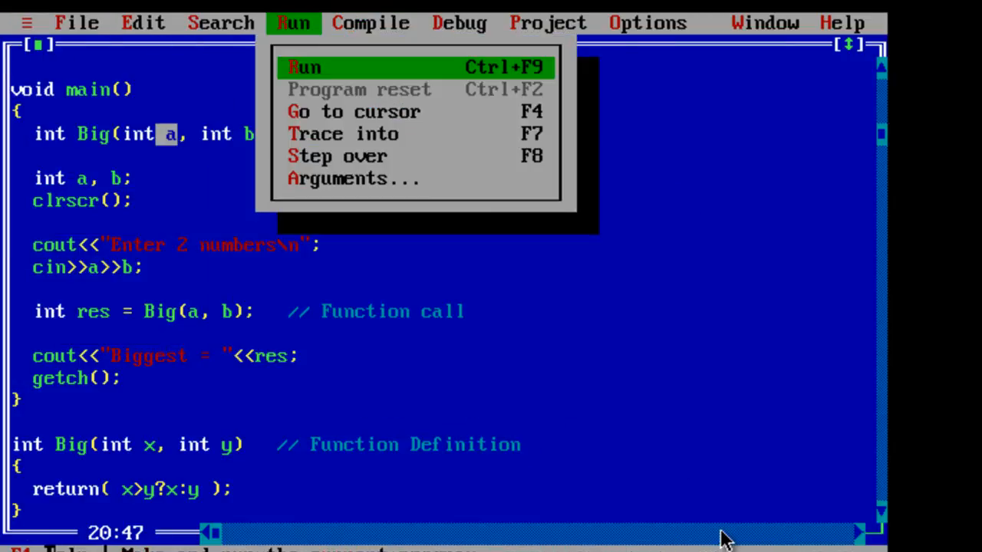
Run the program and enter 20 at its Enter 2 numbers prompt.
{"action": "left_click", "coordinate": [305, 68]}
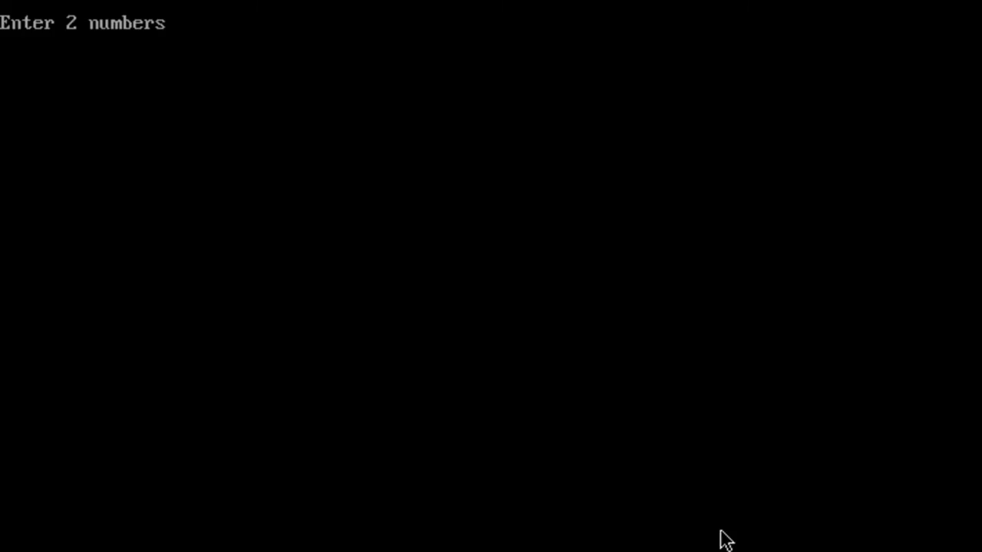
{"action": "type", "text": "20"}
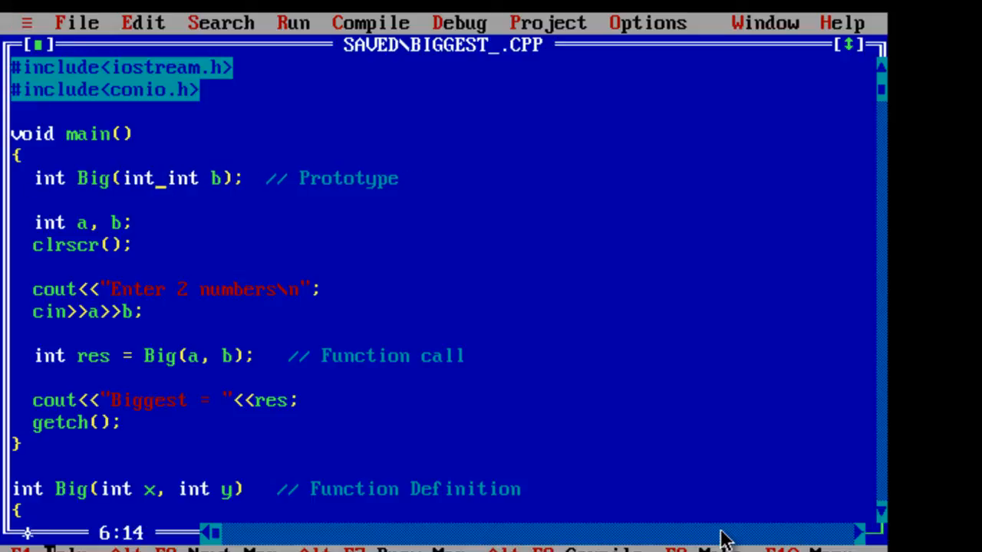
Edit the prototype parameters so it reads int Big(int x,int y);.
{"action": "type", "text": ","}
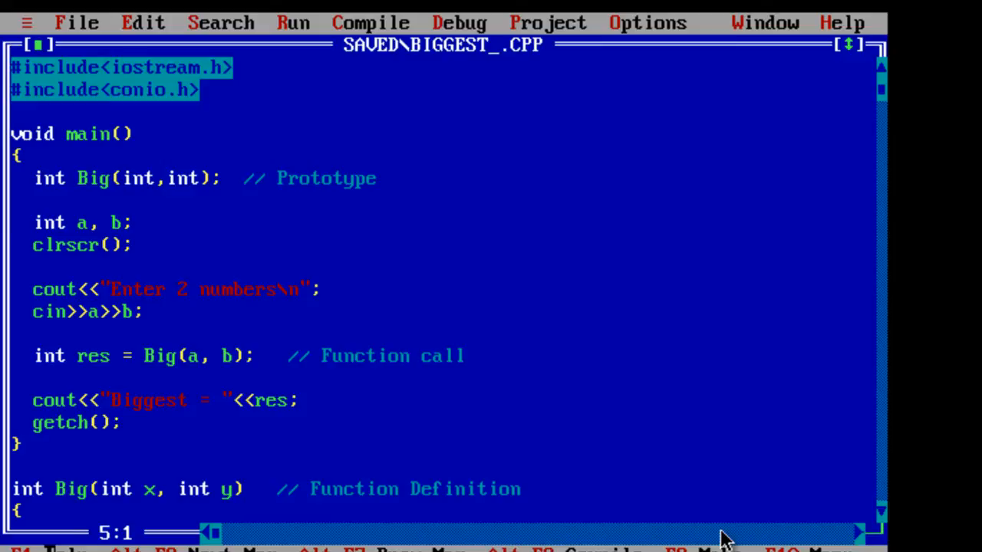
{"action": "scroll", "scroll_direction": "down", "scroll_amount": 3}
{"action": "type", "text": " x"}
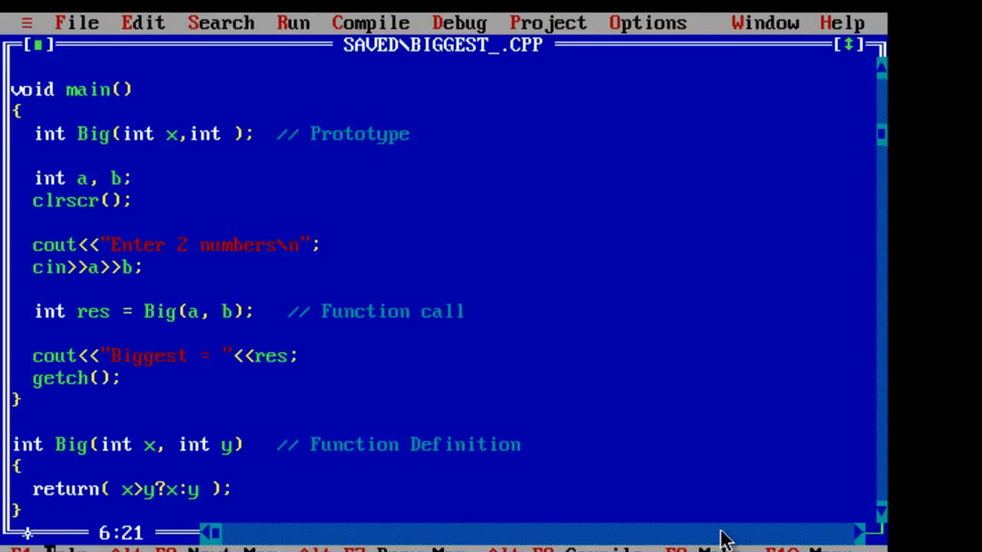
{"action": "type", "text": "y"}
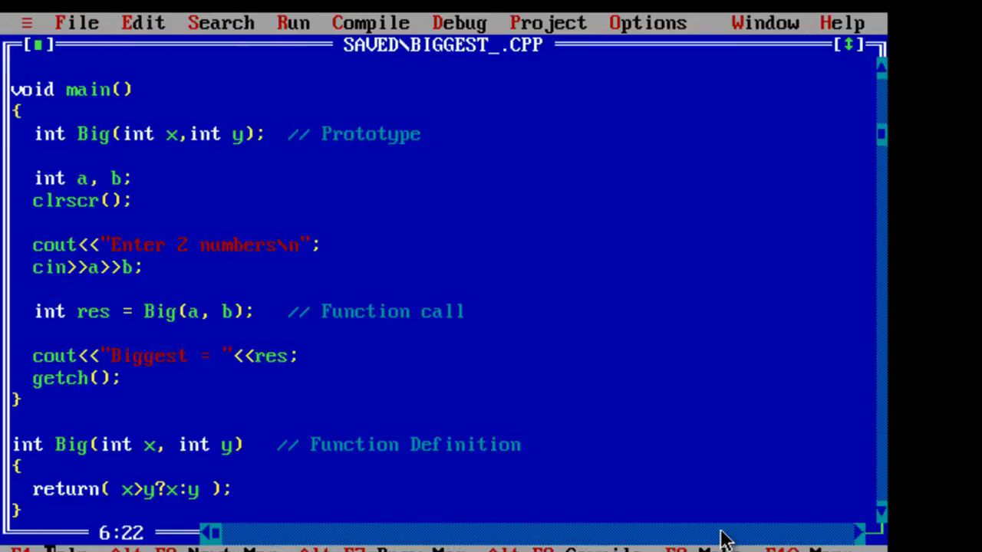